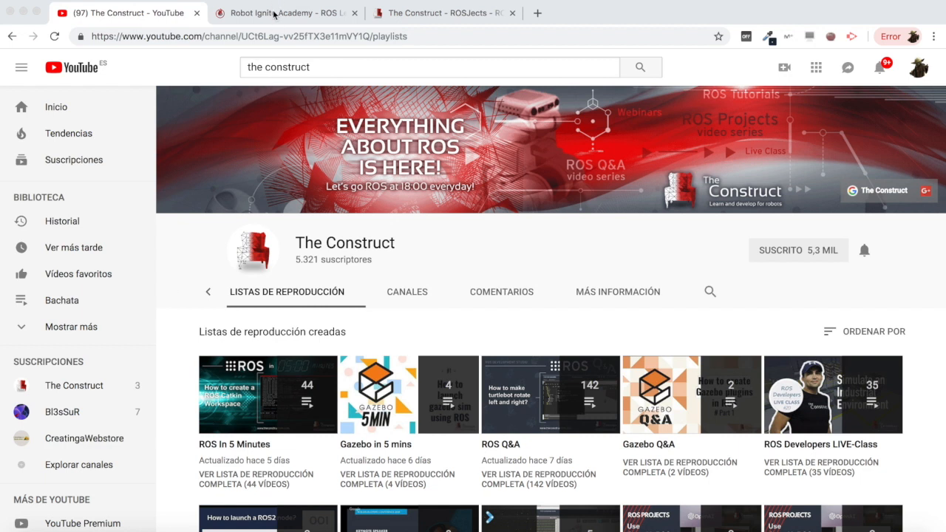
# Browse the Robot Ignite Academy course list and return to the top of the page.
pyautogui.click(284, 14)
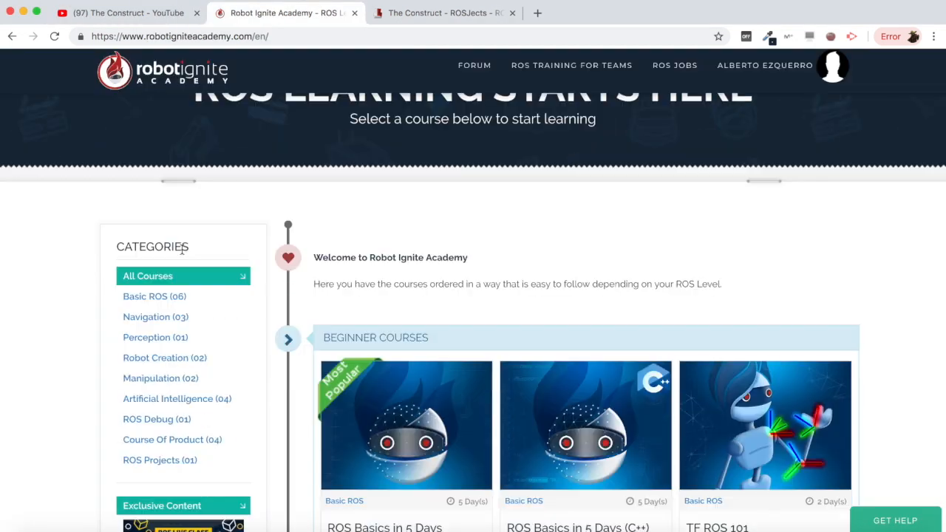
pyautogui.scroll(-3)
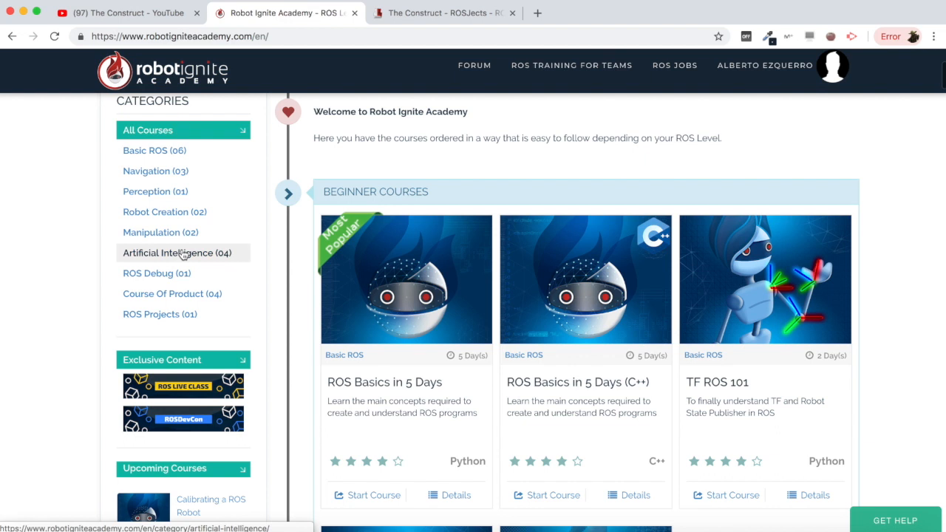
pyautogui.scroll(-3)
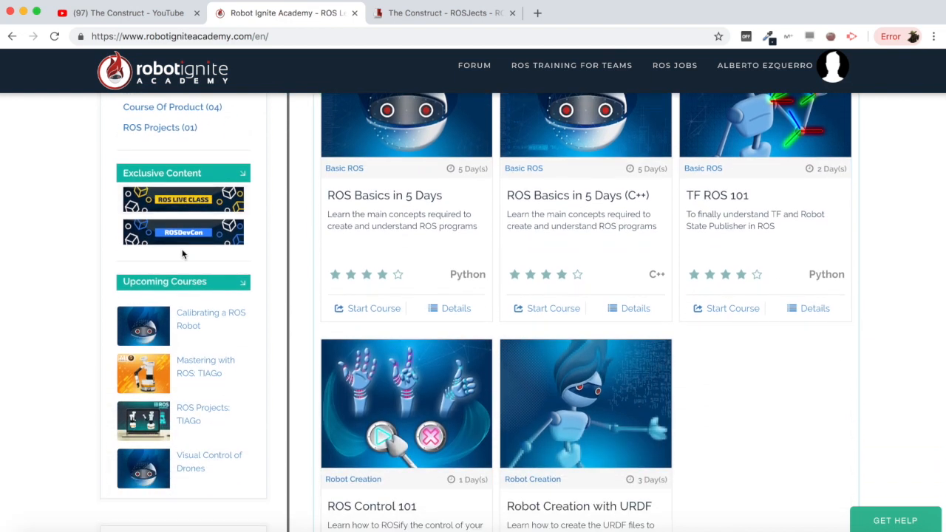
pyautogui.scroll(3)
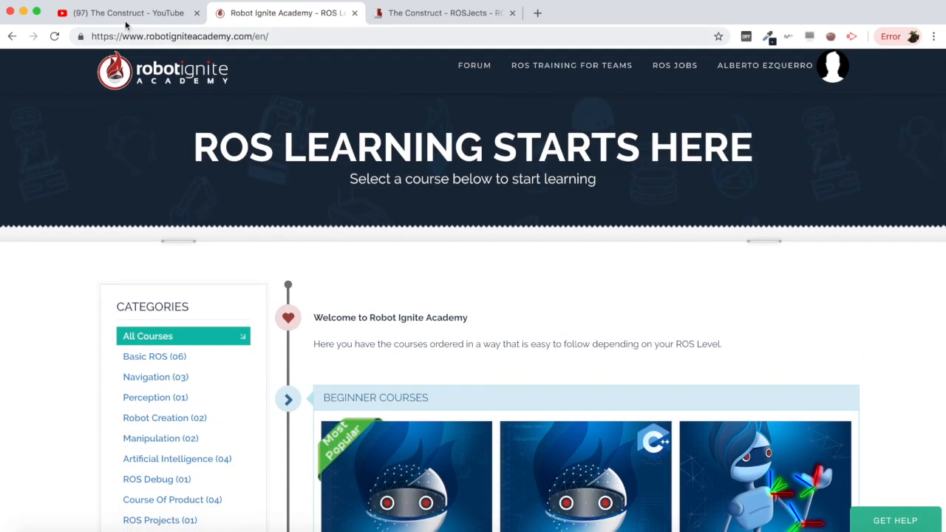
pyautogui.moveTo(126, 11)
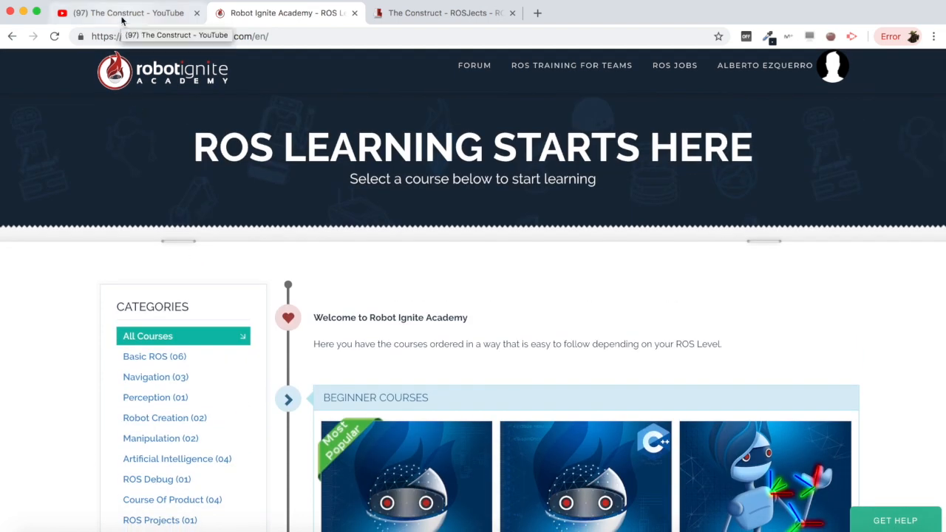
# Show the My ROSjects list and start opening the pub_once ROSject.
pyautogui.click(195, 12)
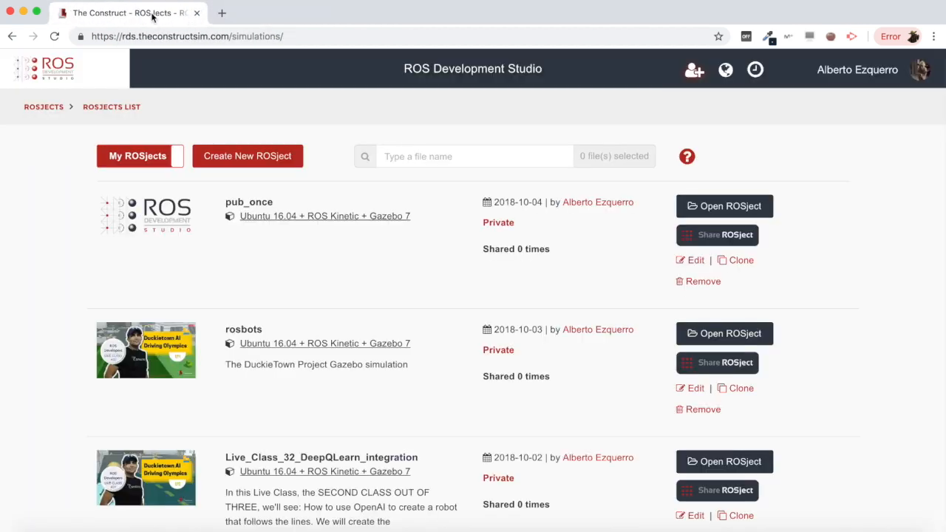
pyautogui.moveTo(133, 12)
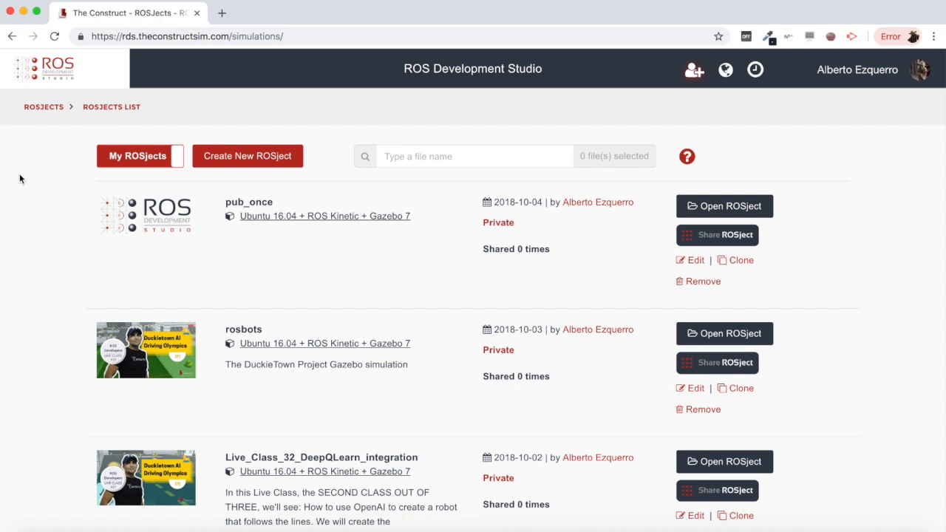
pyautogui.moveTo(302, 202)
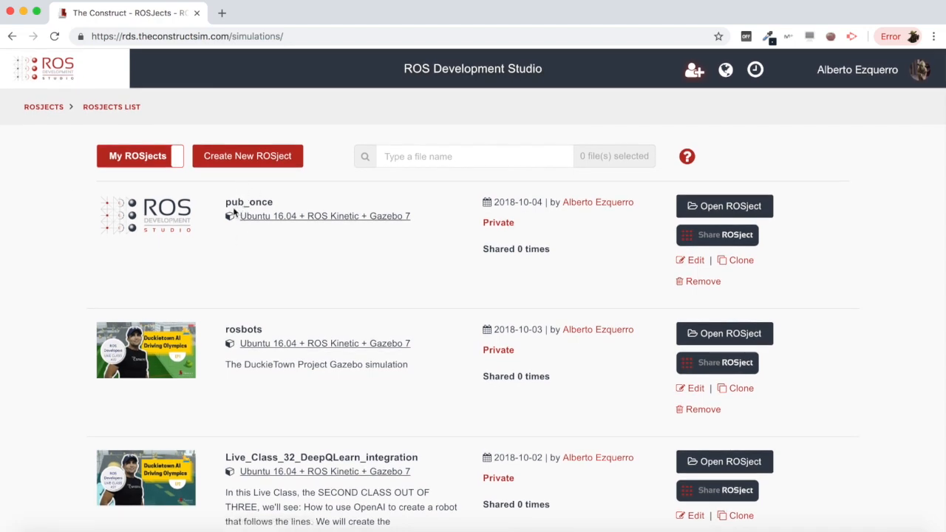
pyautogui.click(725, 205)
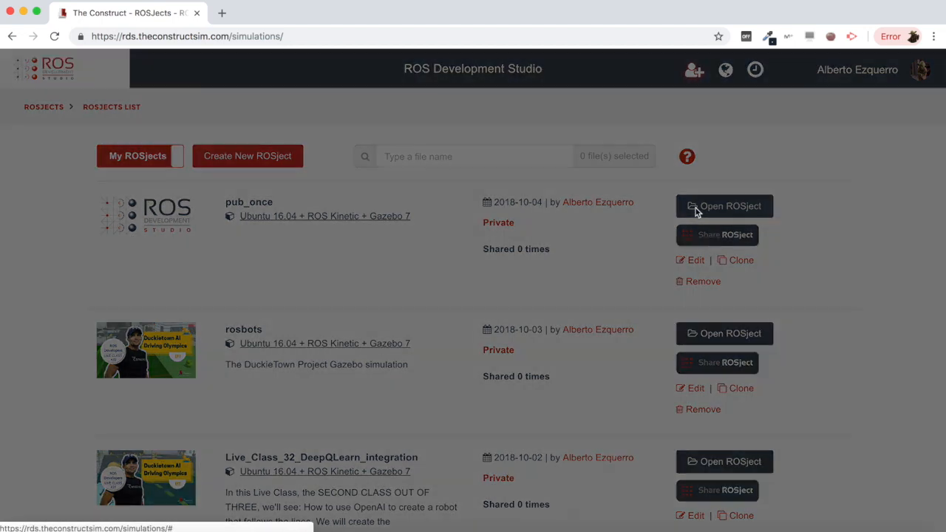
# Finish opening pub_once and restore the previous Shell and IDE windows.
pyautogui.click(724, 205)
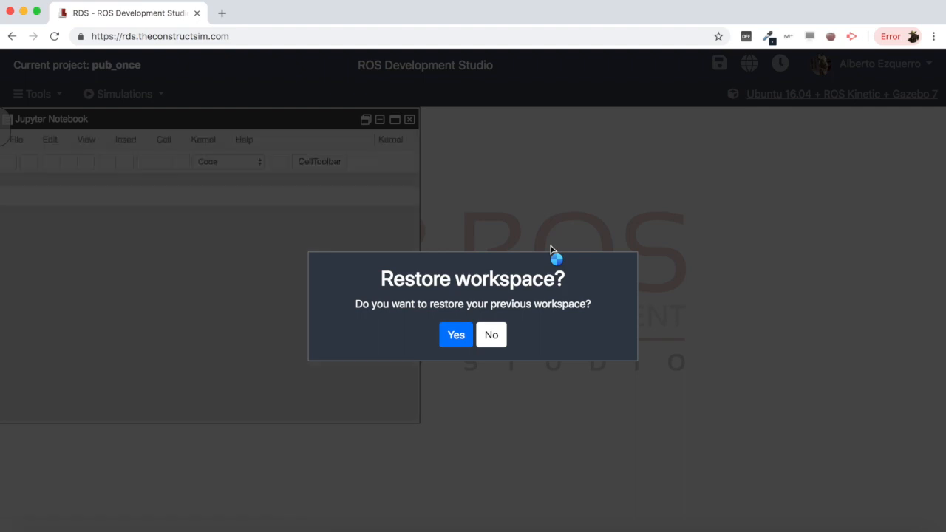
pyautogui.click(491, 334)
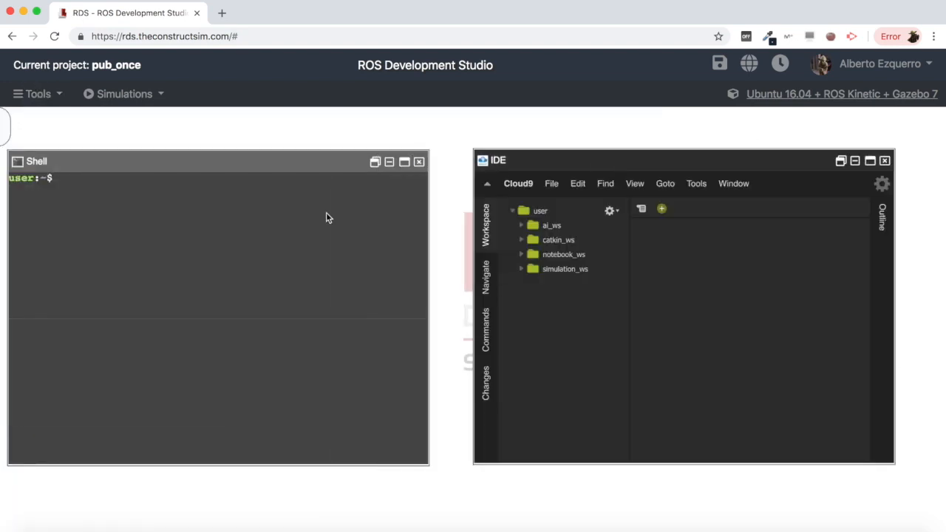
# Launch the Turtlebot 2 Gazebo simulation from the Simulations menu.
pyautogui.click(125, 95)
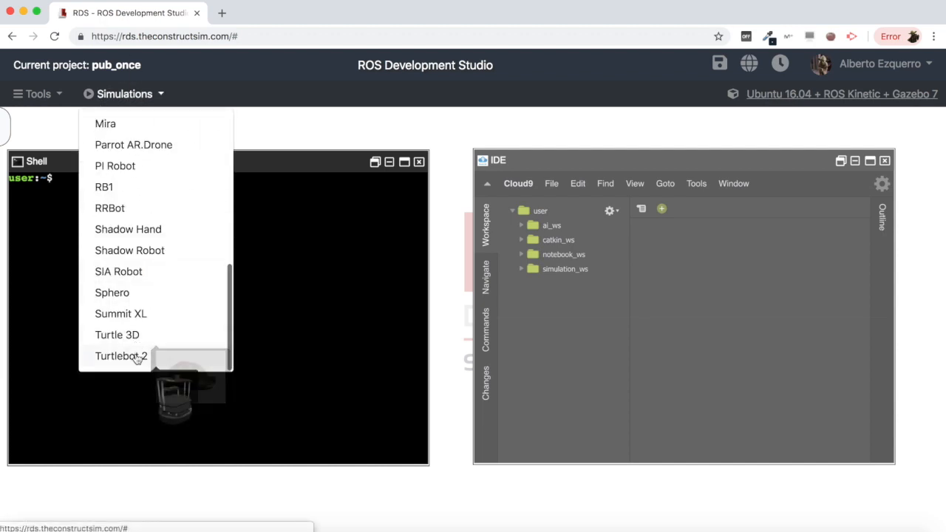
pyautogui.click(121, 355)
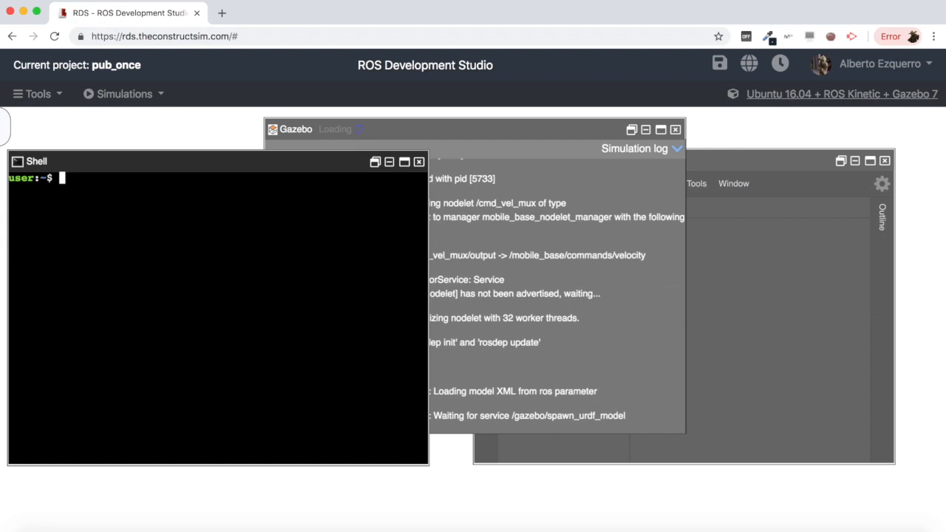
# In the Shell, create a pub_once package depending on rospy inside catkin_ws/src.
pyautogui.write('cd catkin_ws/src/')
pyautogui.write('catkin_create_pkg')
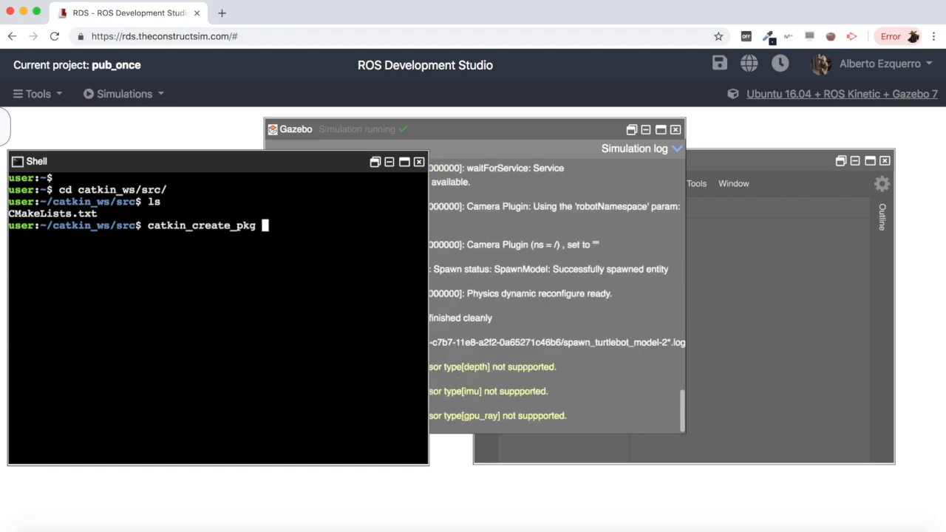
pyautogui.write('pub_once rospy')
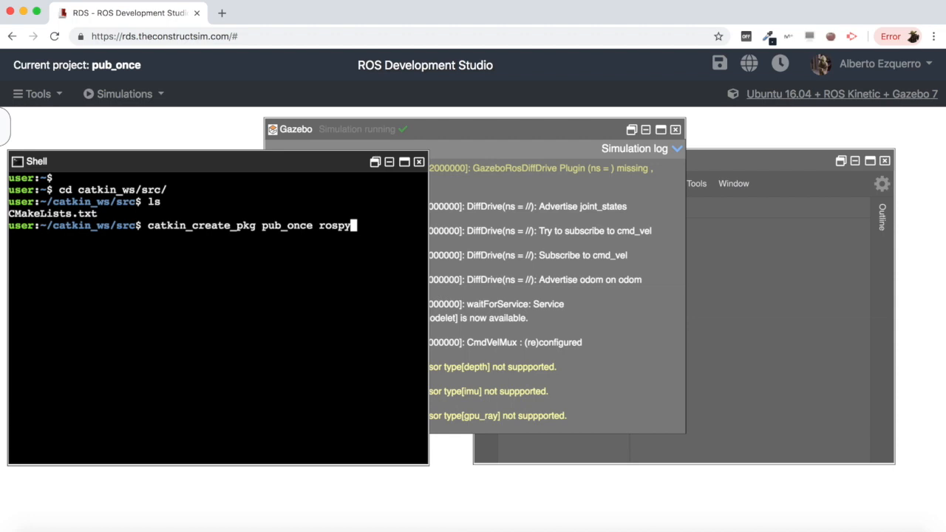
pyautogui.press('enter')
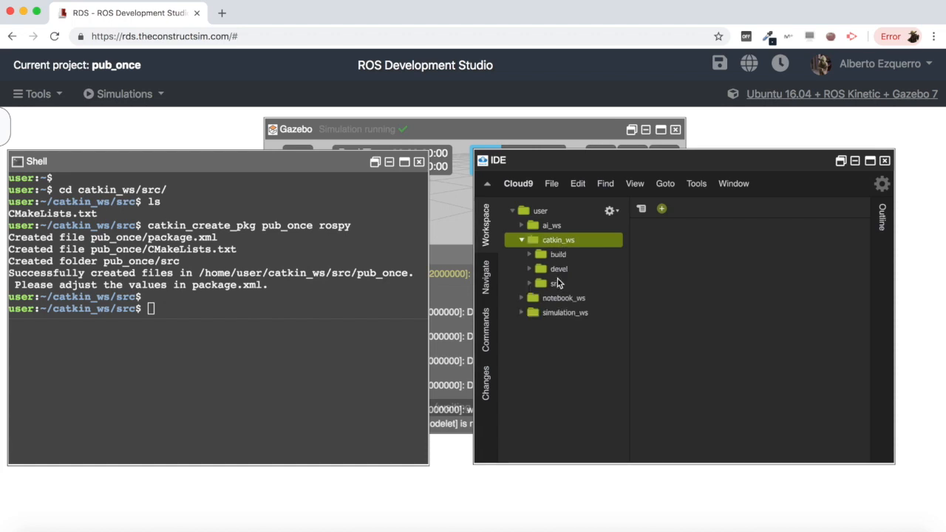
# Create a new file pub_once.py in the pub_once package's src folder via the IDE tree.
pyautogui.click(556, 284)
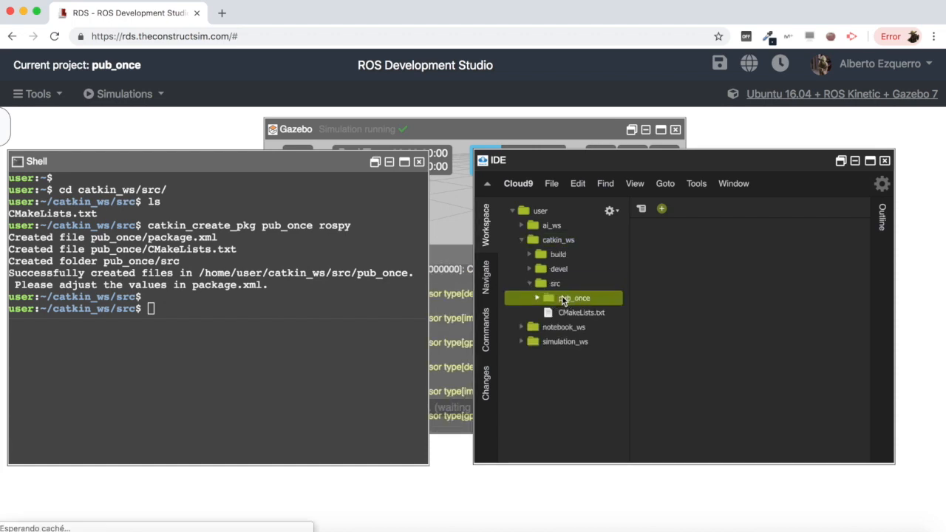
pyautogui.click(538, 298)
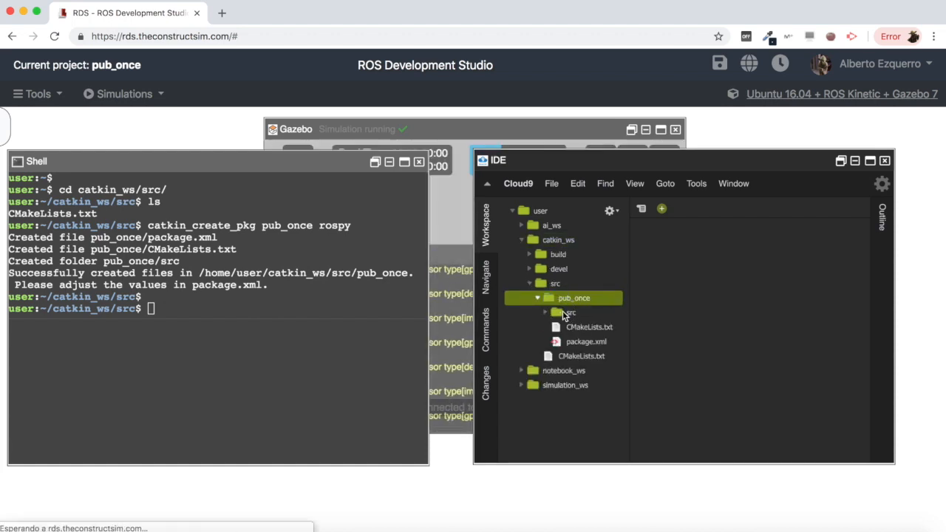
pyautogui.click(544, 312)
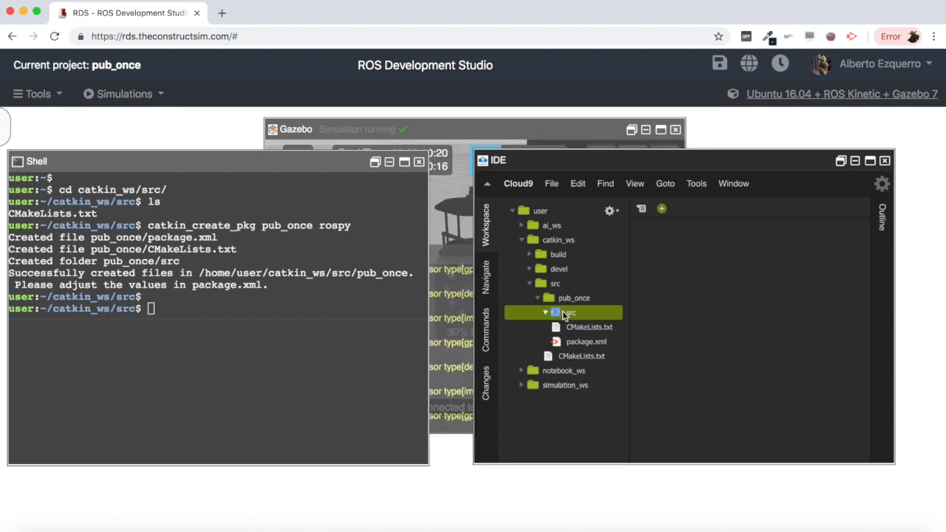
pyautogui.rightClick(570, 312)
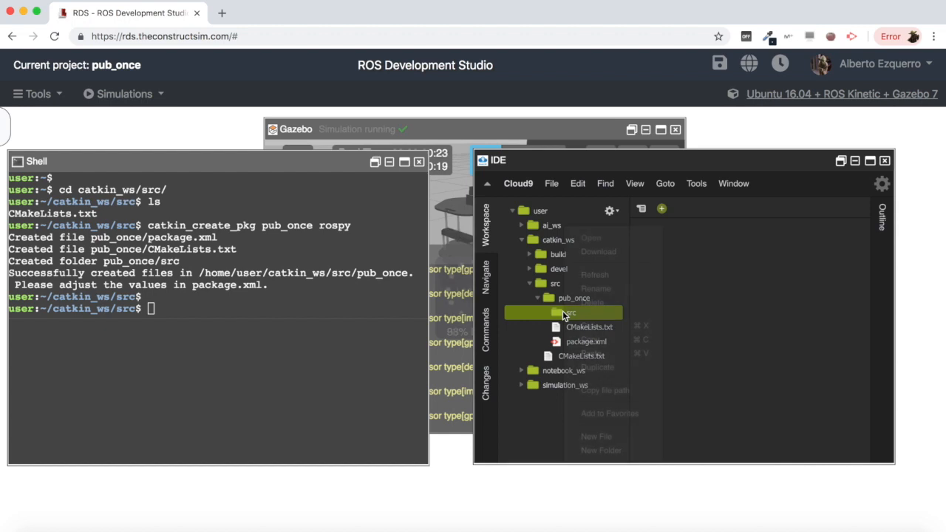
pyautogui.rightClick(569, 313)
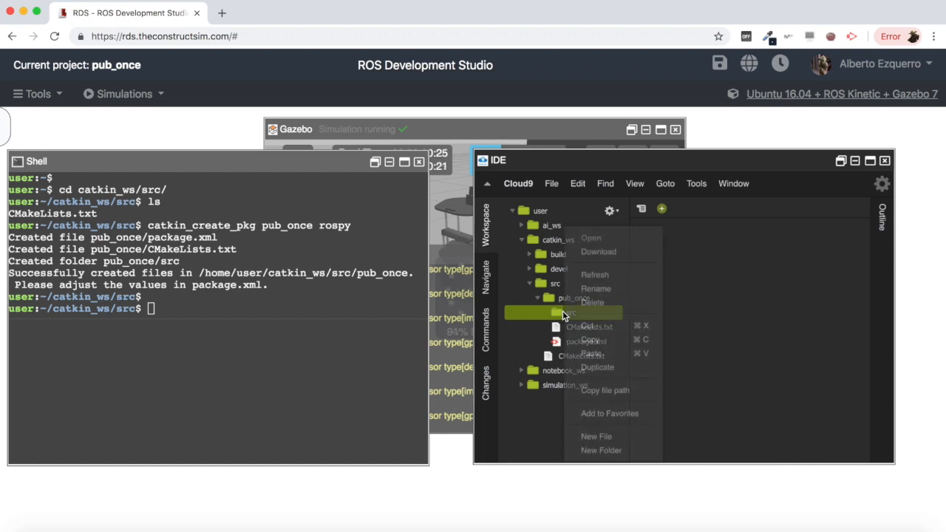
pyautogui.click(743, 333)
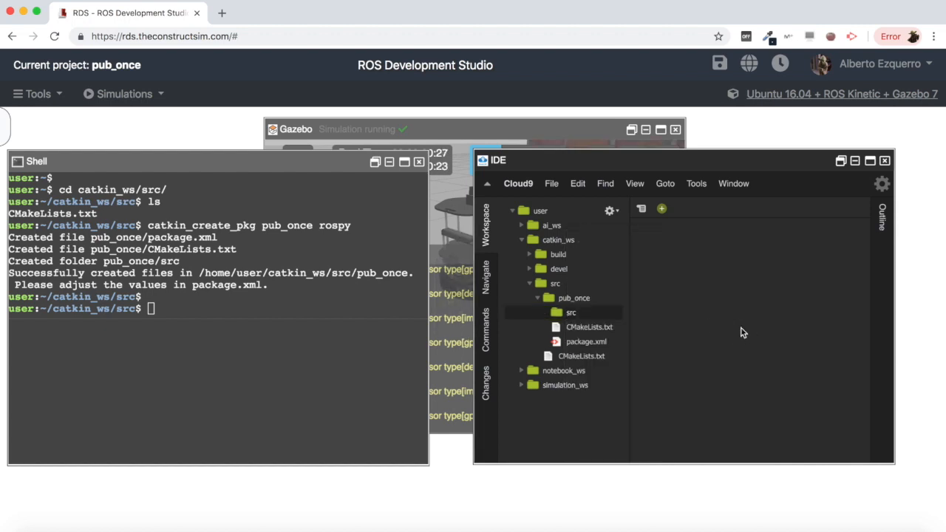
pyautogui.rightClick(571, 312)
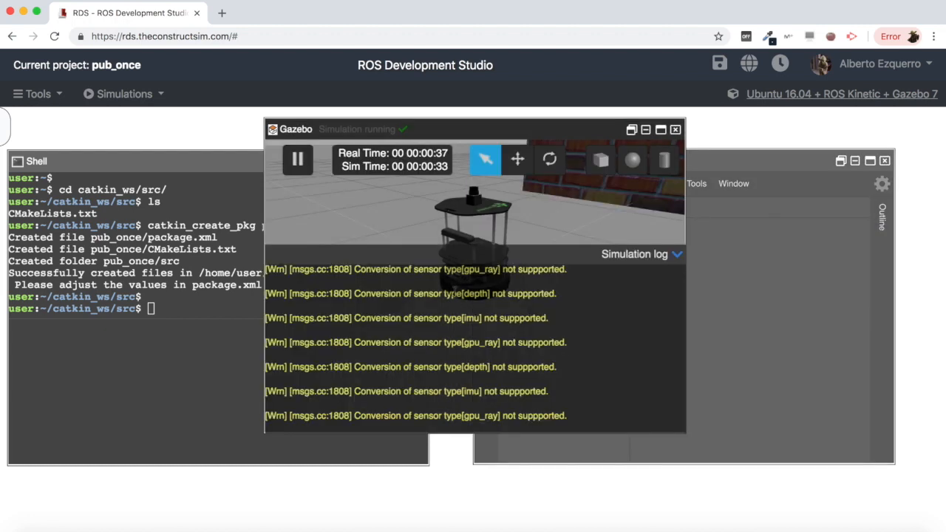
pyautogui.click(678, 254)
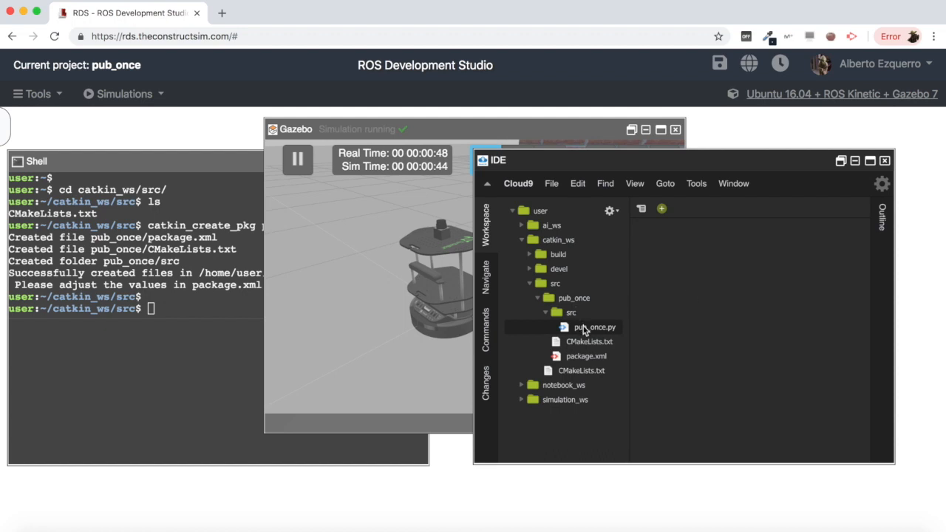
# Start pub_once.py with the python shebang, import rospy and import Twist from geometry_msgs.msg.
pyautogui.doubleClick(594, 326)
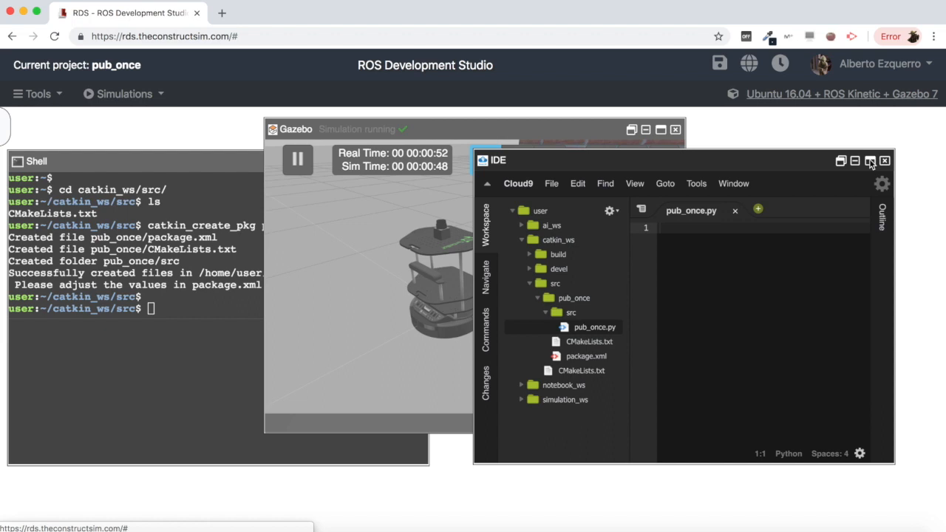
pyautogui.click(870, 161)
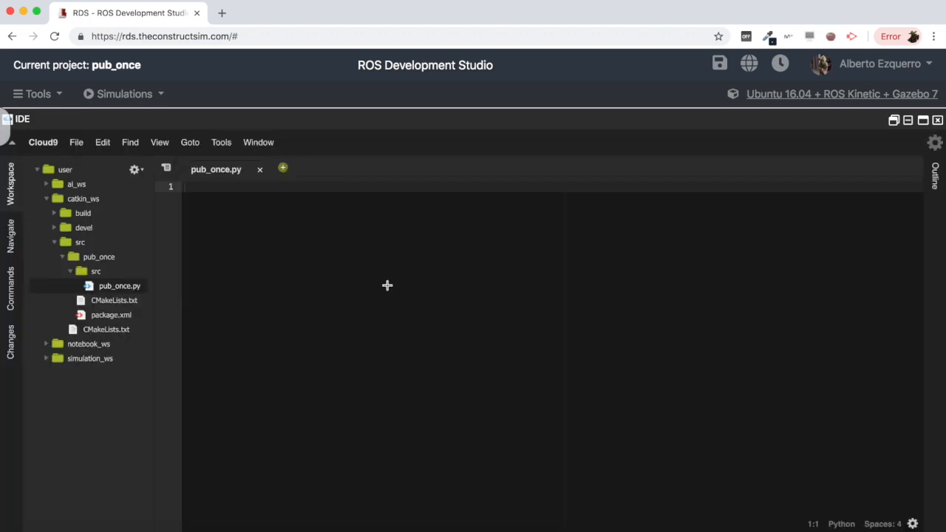
pyautogui.write('#! /usr')
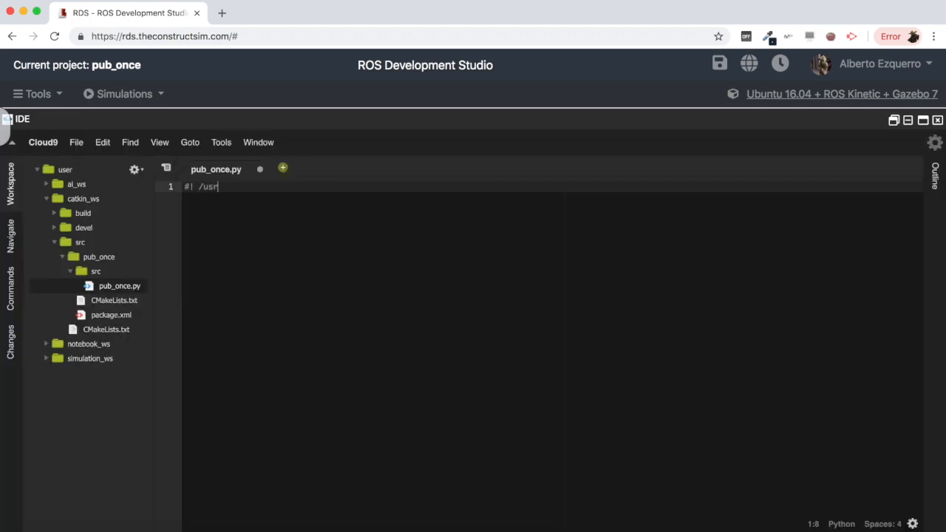
pyautogui.write('/bin/env p')
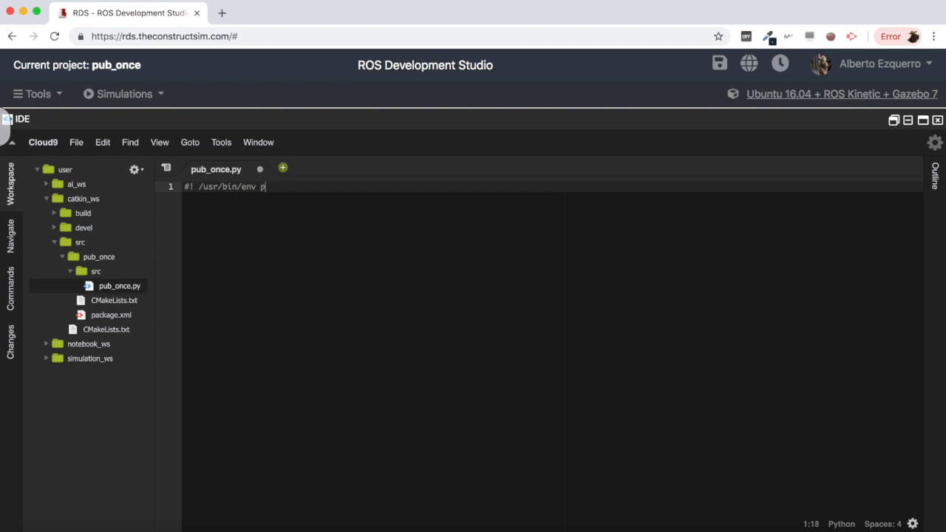
pyautogui.write('ython')
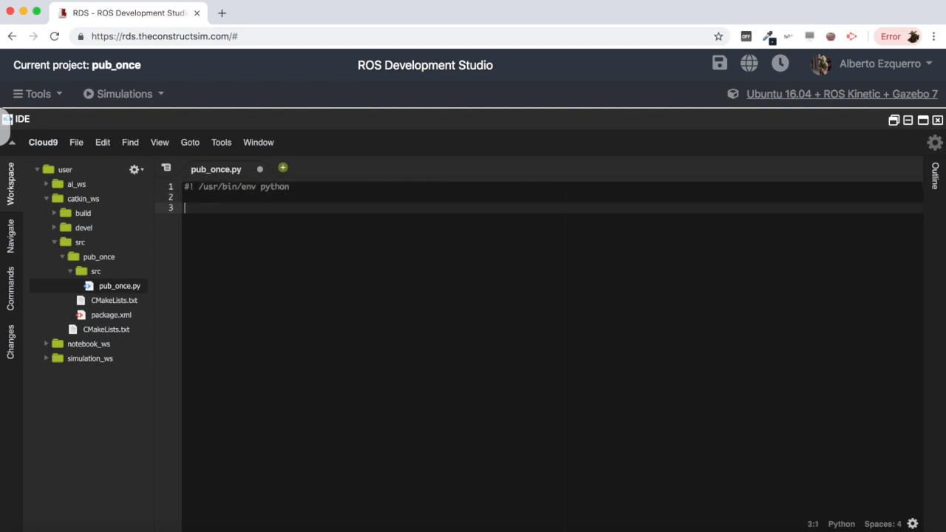
pyautogui.write('import rospy')
pyautogui.write('from geometry_msgs')
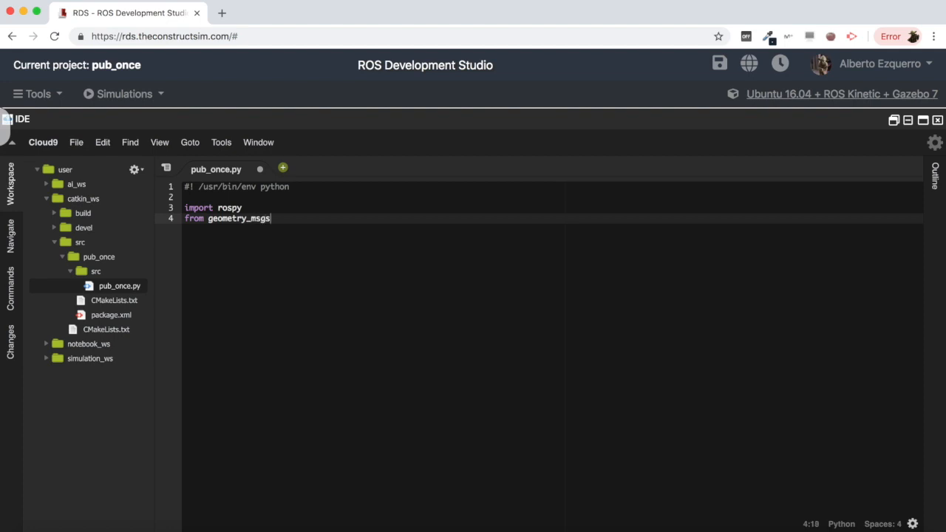
pyautogui.write('.msg')
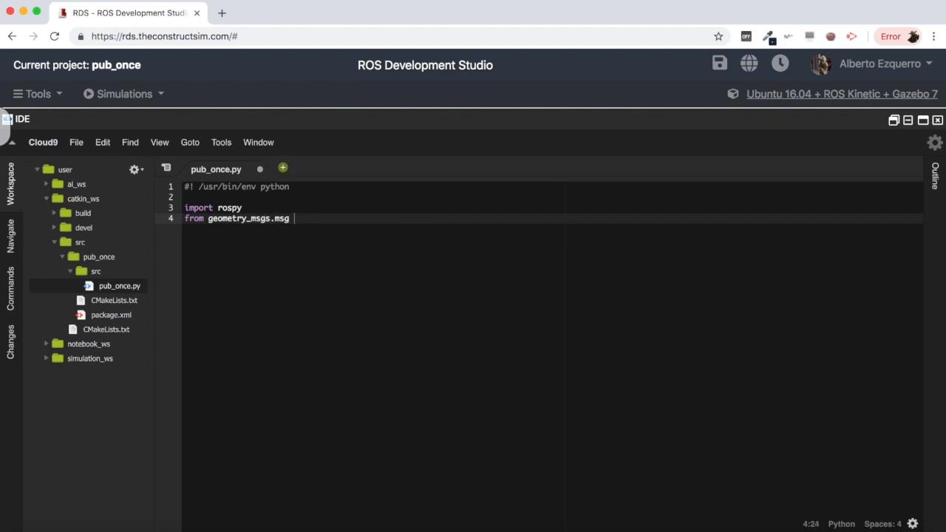
pyautogui.write('import')
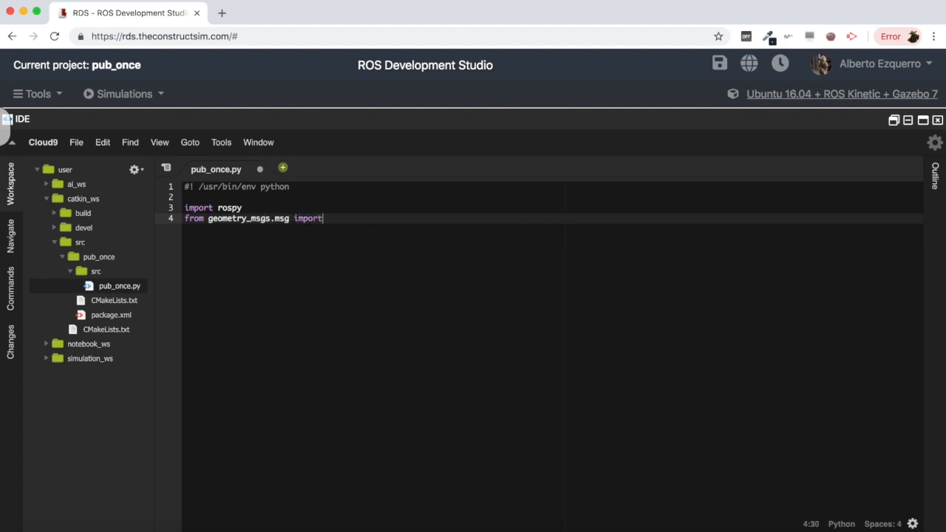
pyautogui.write('Twist')
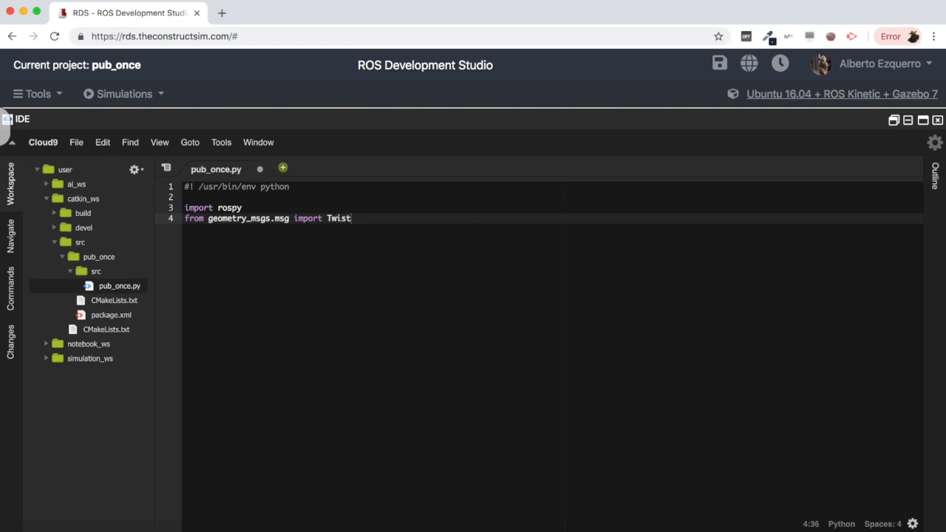
pyautogui.press('enter')
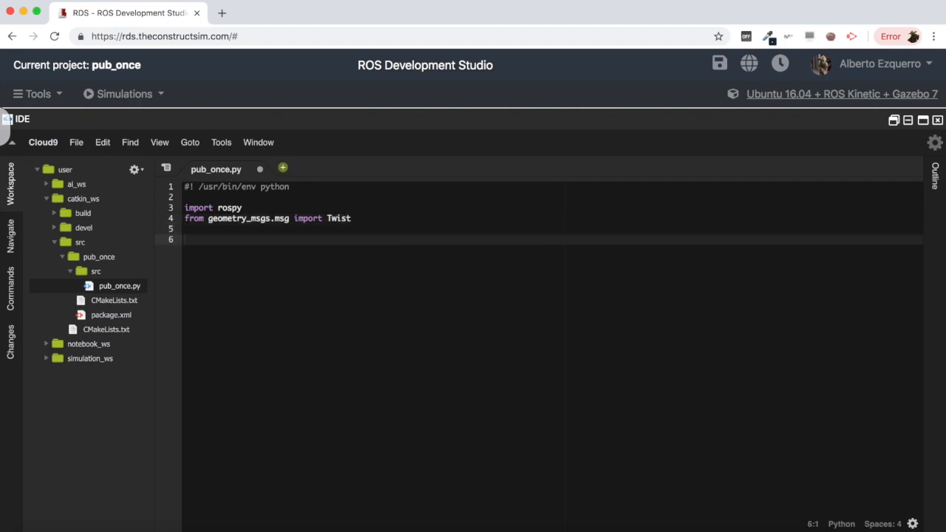
# Initialise node 'pub_once_node' and create a Twist publisher on '/cmd_vel' with queue_size=1.
pyautogui.write('rospy.i')
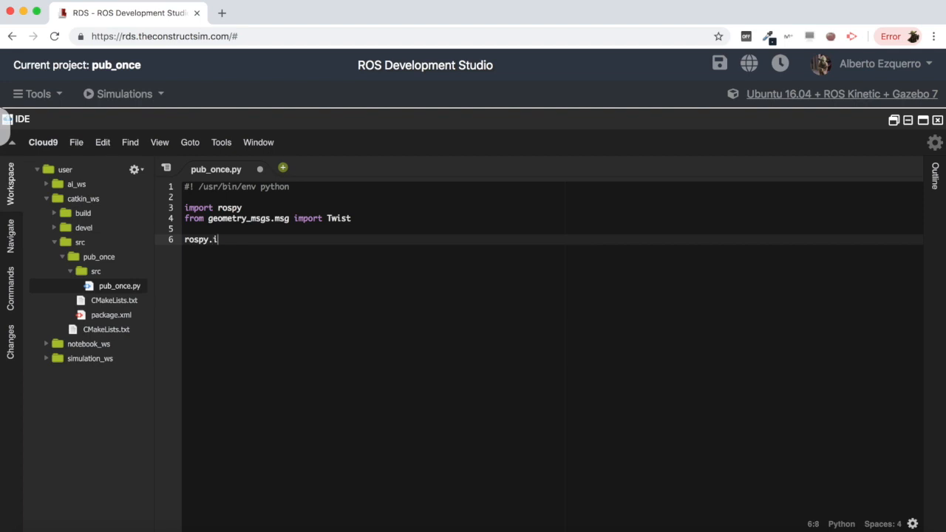
pyautogui.write('nit_node')
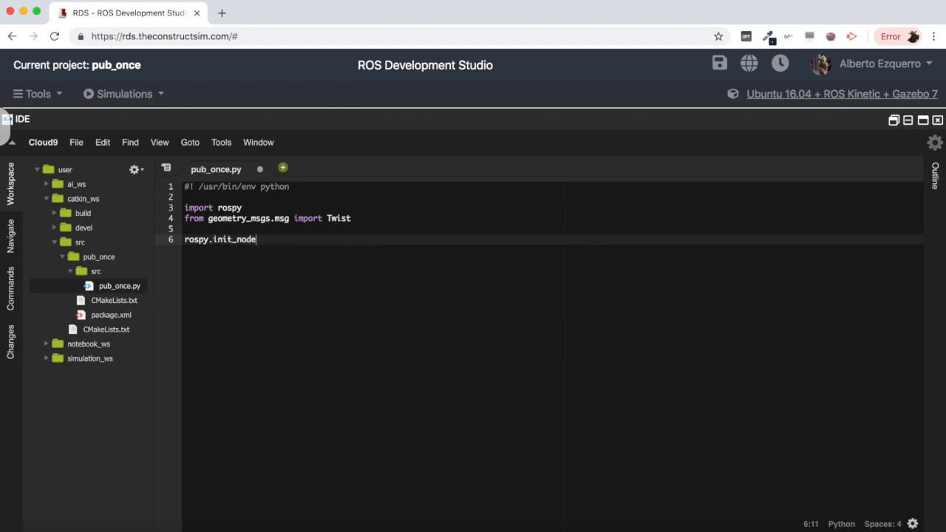
pyautogui.write("('')")
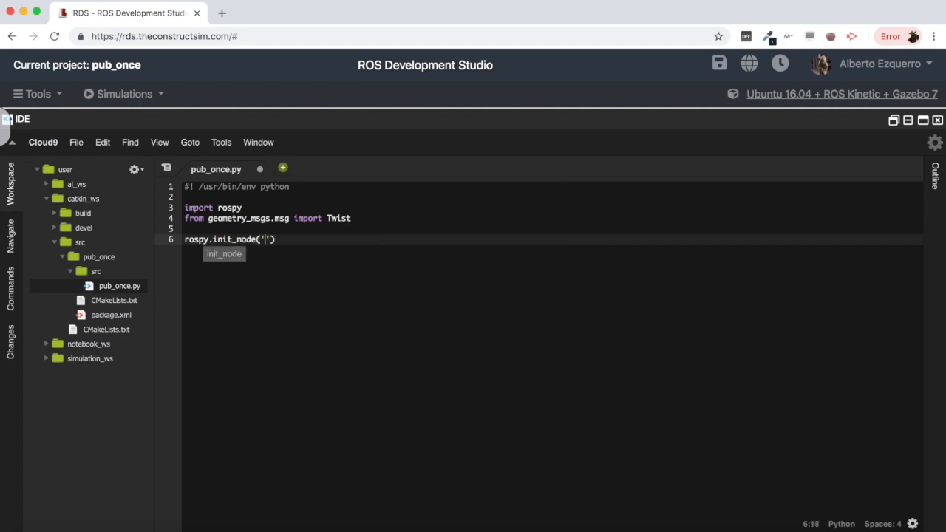
pyautogui.write('pub_onc')
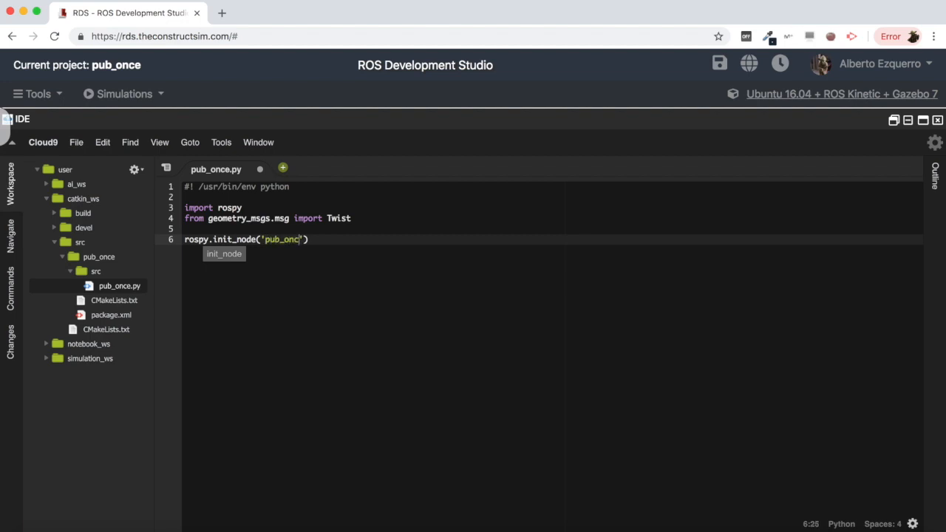
pyautogui.write('_node')
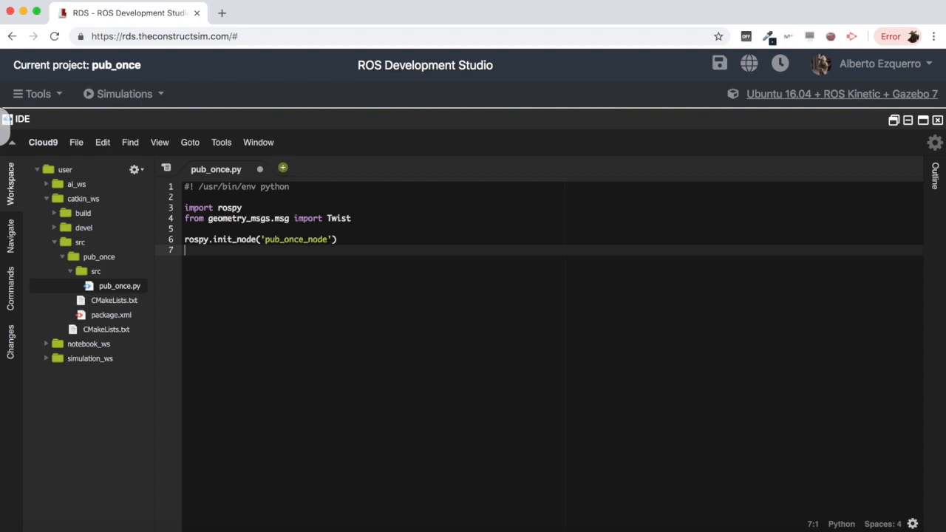
pyautogui.write('pub =')
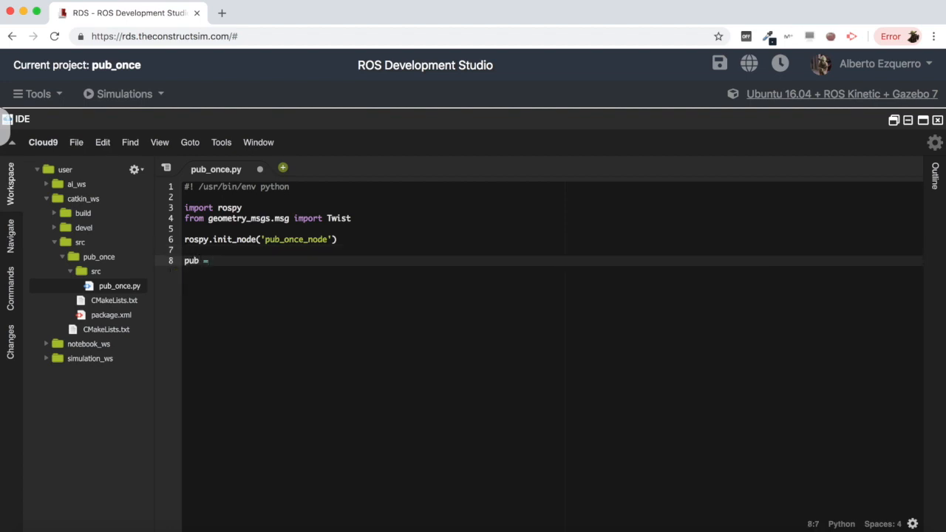
pyautogui.write('rospy.Publisher(')
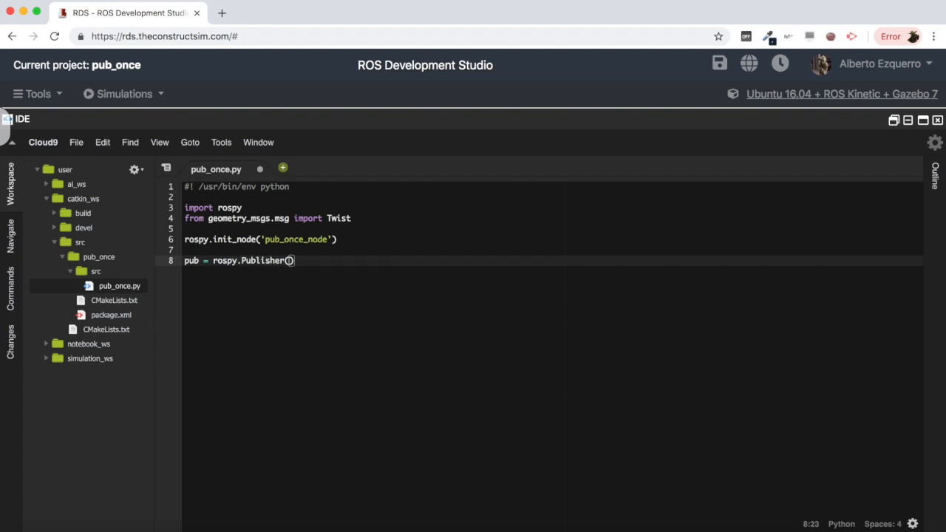
pyautogui.write("'/cmd_")
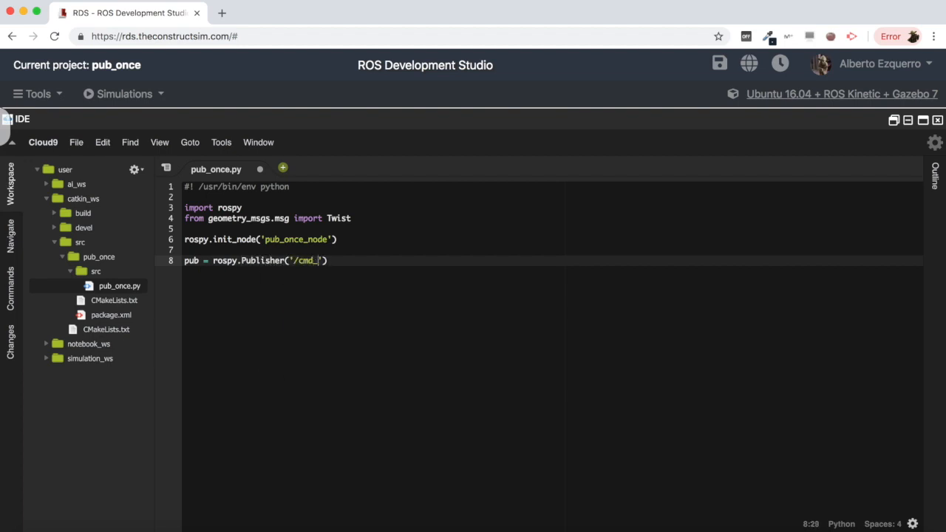
pyautogui.write('vel')
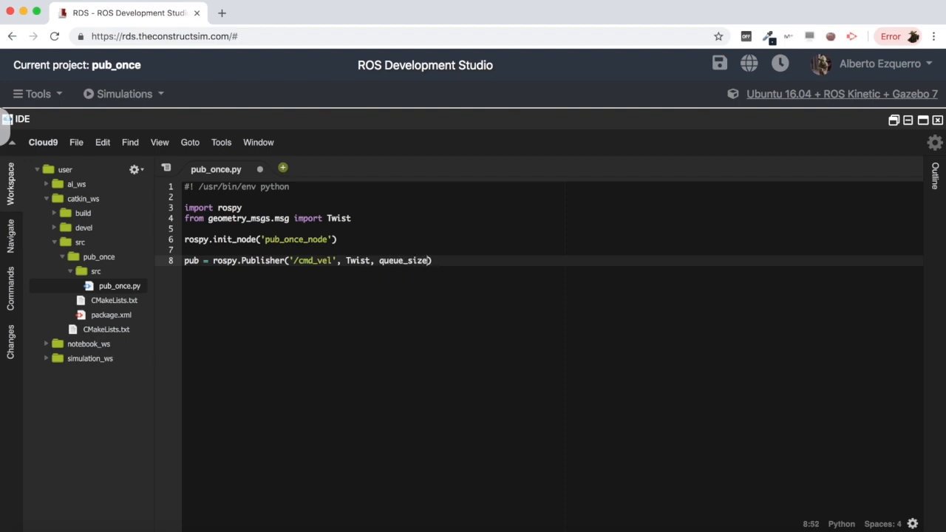
pyautogui.write('=1')
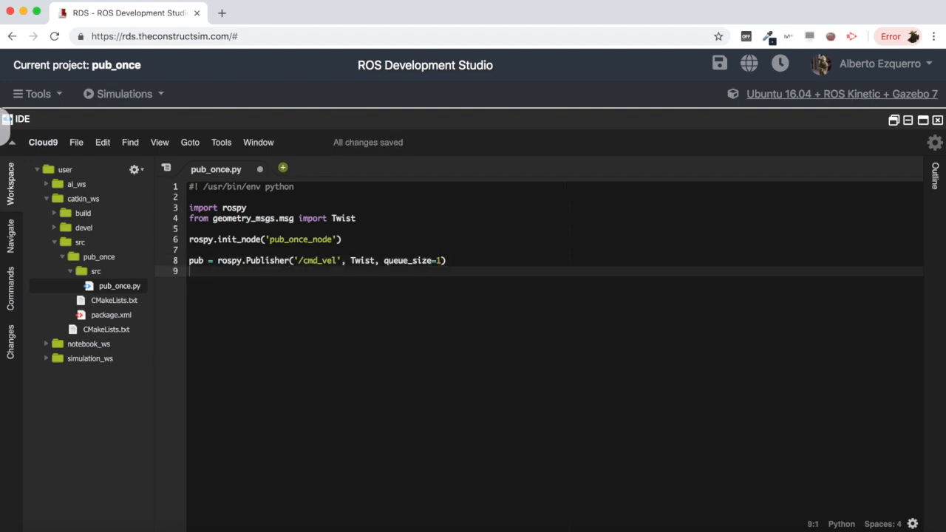
# Create a Twist with angular.z = 0.5 and publish it with pub.publish(twist).
pyautogui.write('twist =')
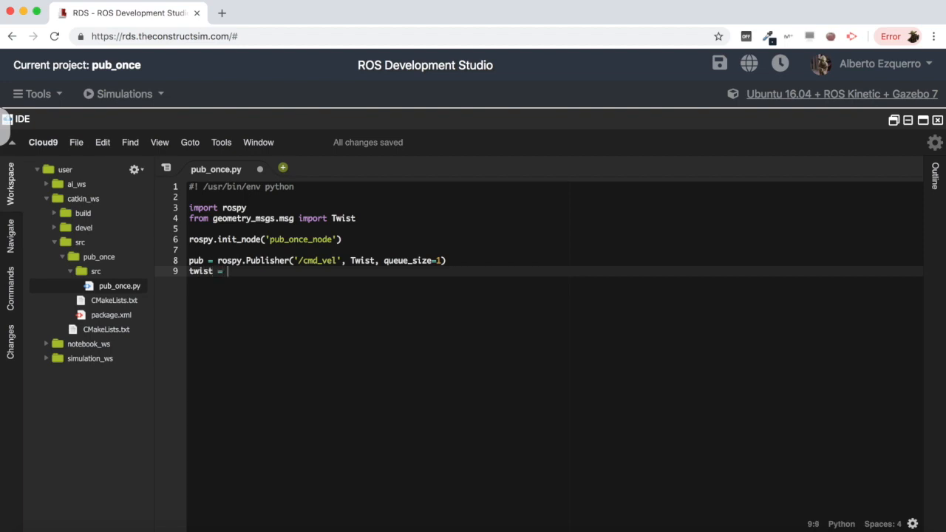
pyautogui.write('Twist()')
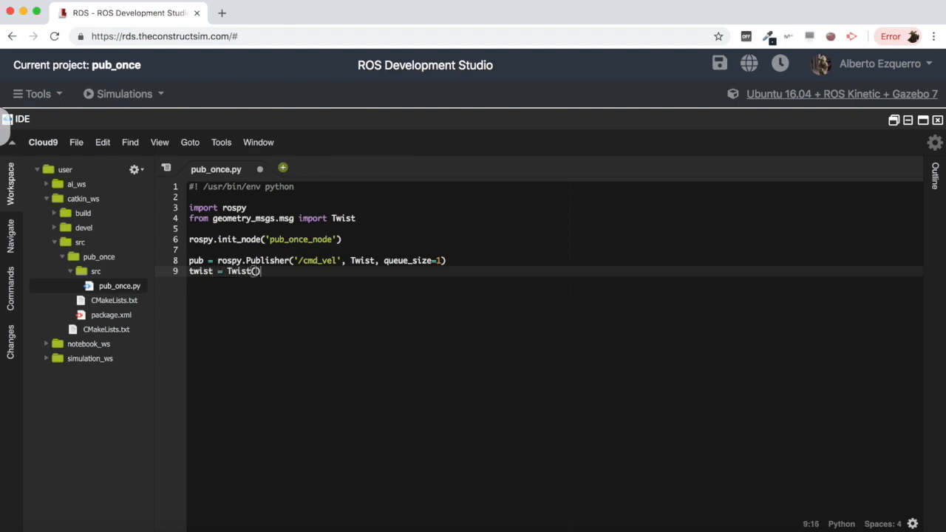
pyautogui.write('twis')
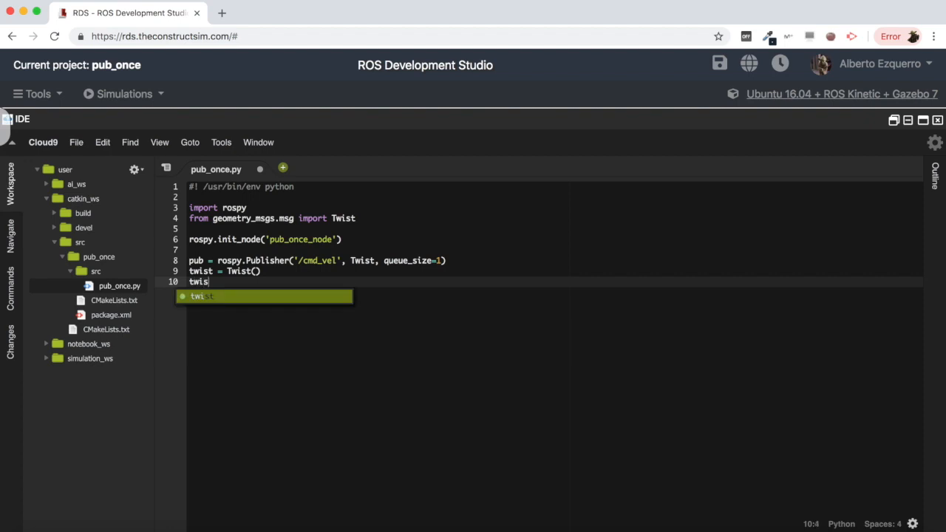
pyautogui.write('.a')
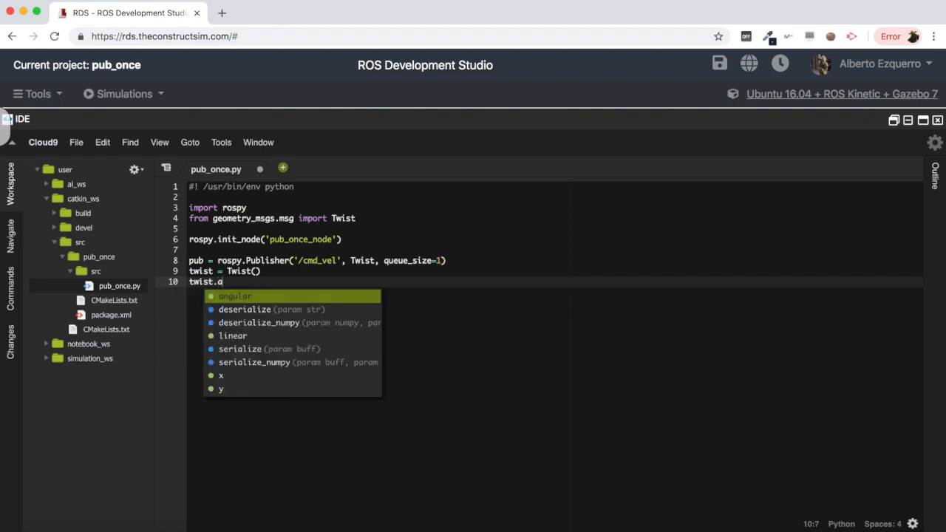
pyautogui.write('ngular.z')
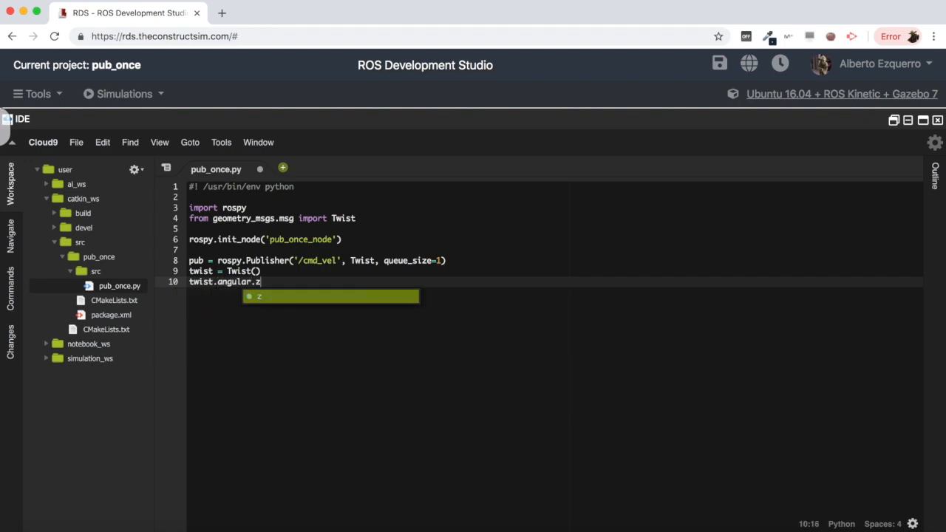
pyautogui.write('= 0.5')
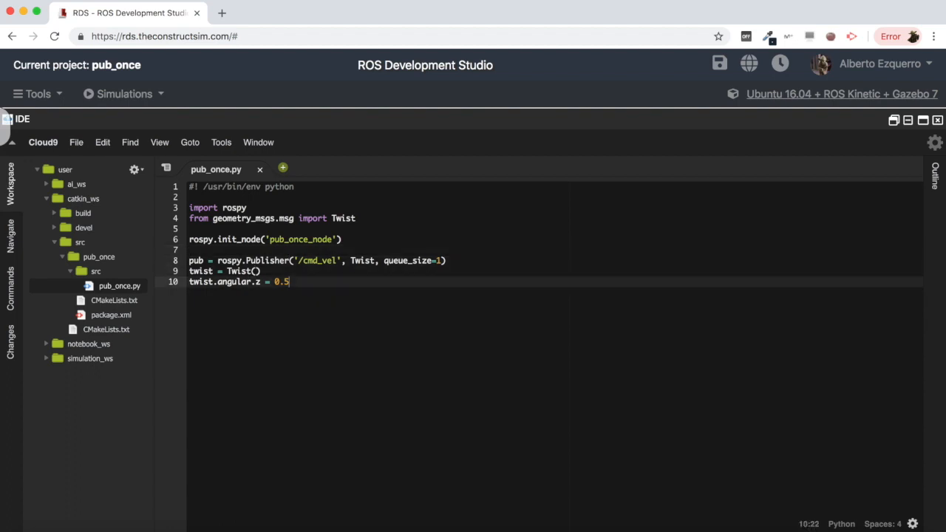
pyautogui.press('Enter')
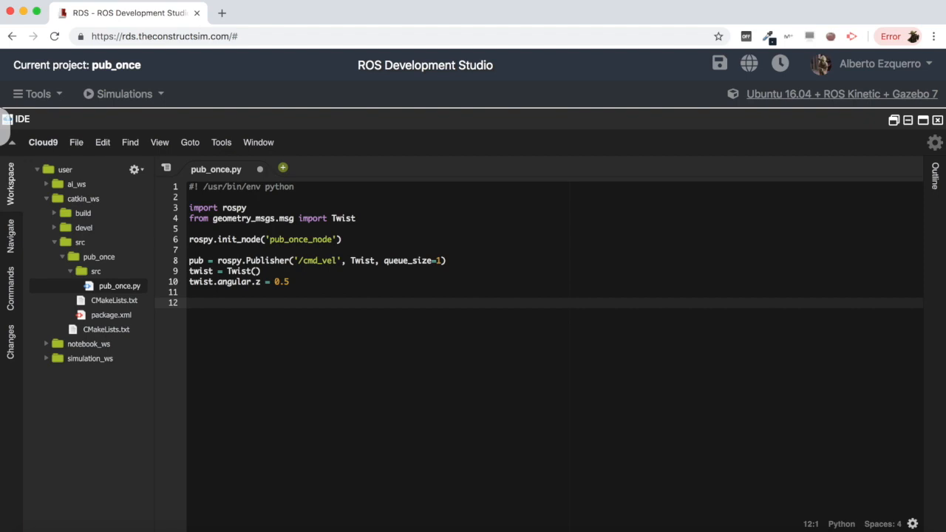
pyautogui.write('pub')
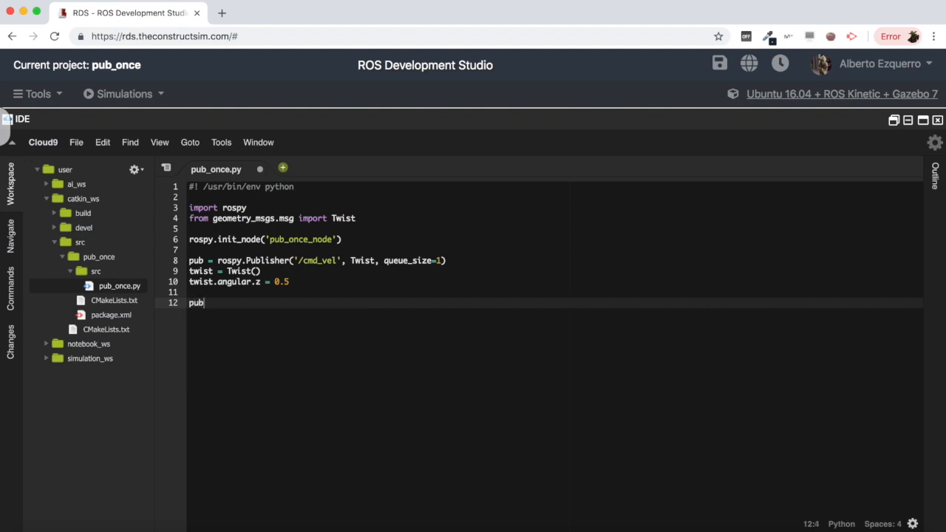
pyautogui.write('.publish')
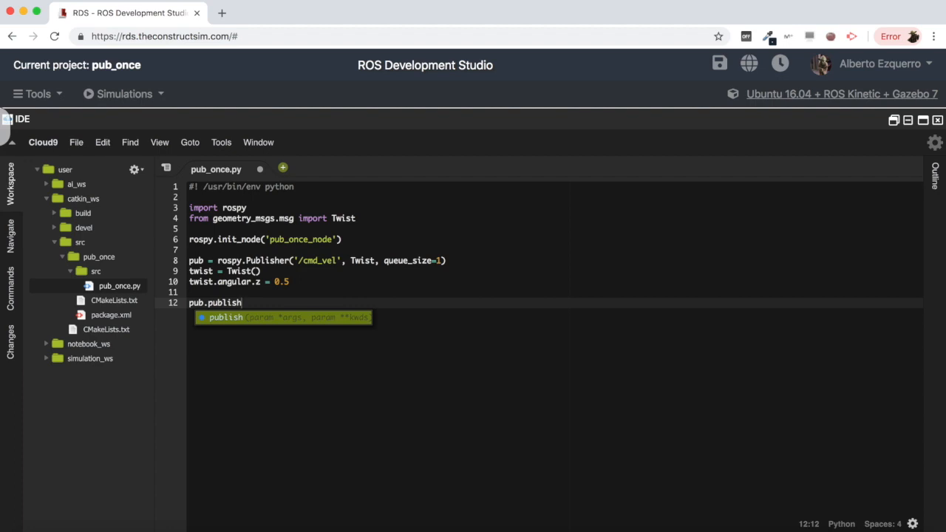
pyautogui.write('(twist')
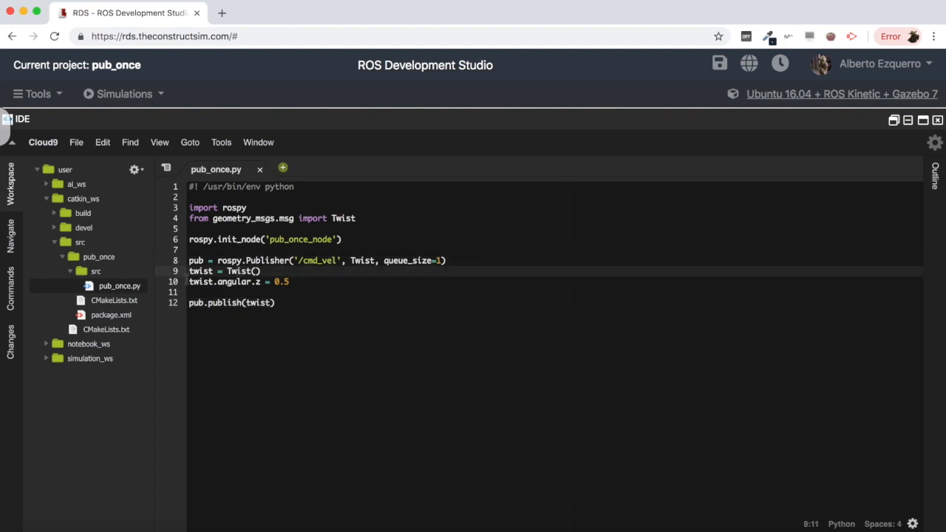
# Make pub_once.py executable with chmod +x and run it with rosrun pub_once pub_once.py.
pyautogui.click(280, 281)
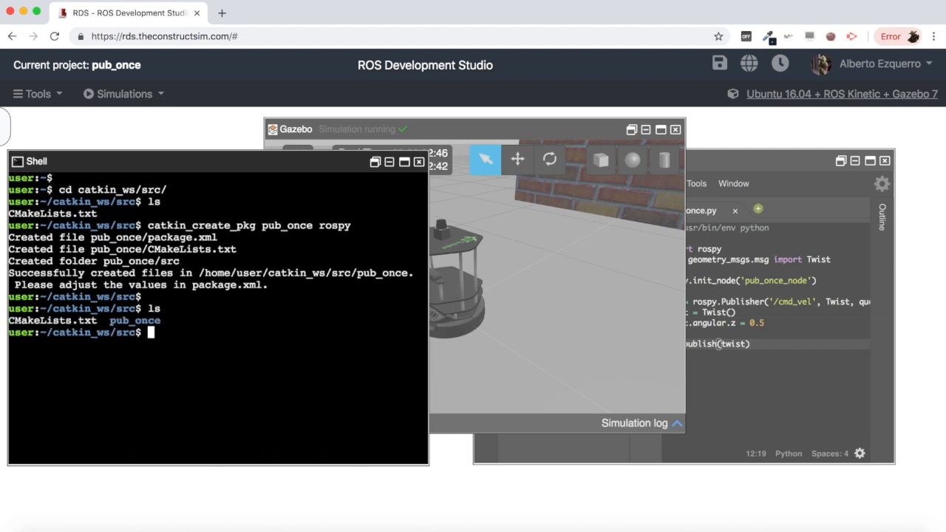
pyautogui.write('cd pub_once/src/')
pyautogui.write('rosrun  p')
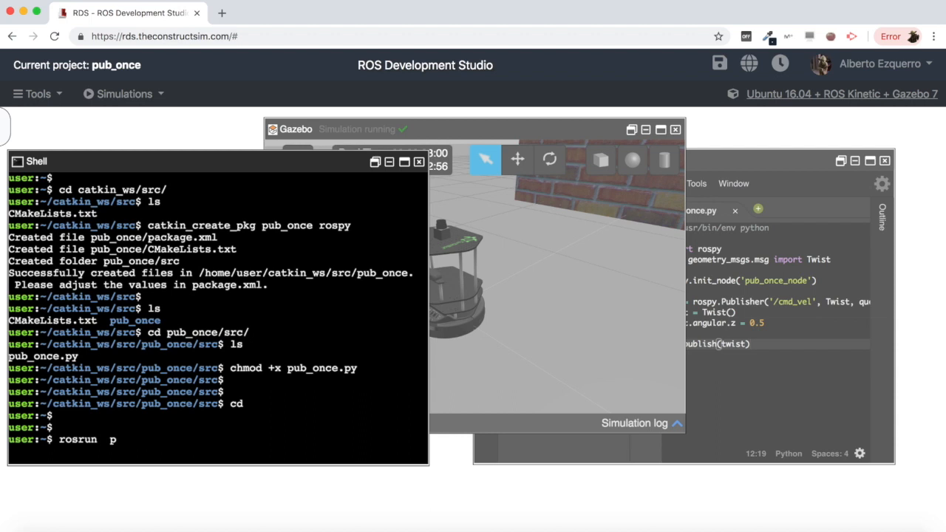
pyautogui.write('ub_once pub_once.py')
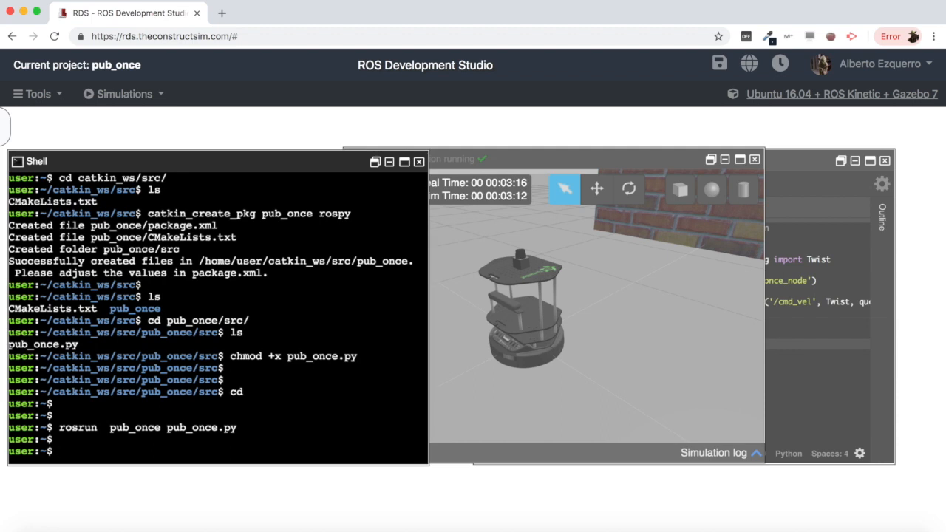
pyautogui.write('rosrun  pub_once pub_once.py ^C')
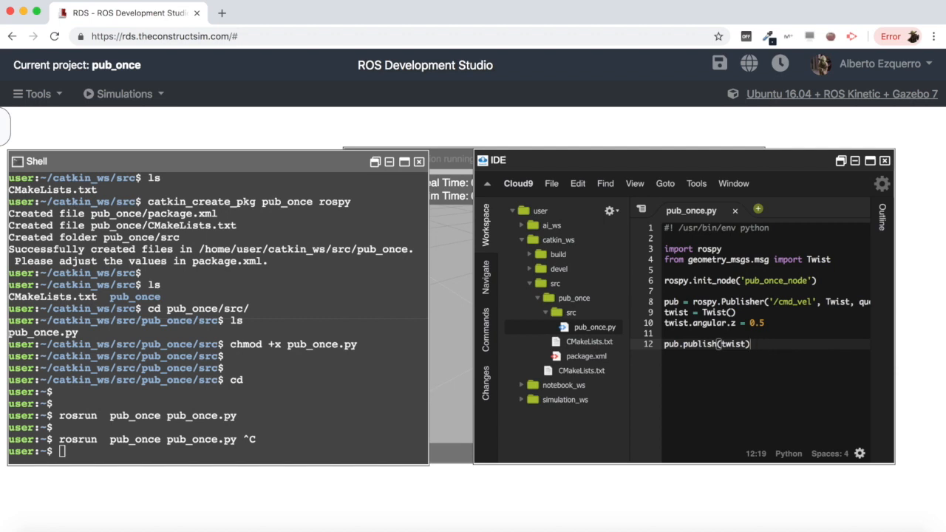
# Add print "Message Published. Closing Program..." after publishing and rerun the node with rosrun.
pyautogui.write('rospy')
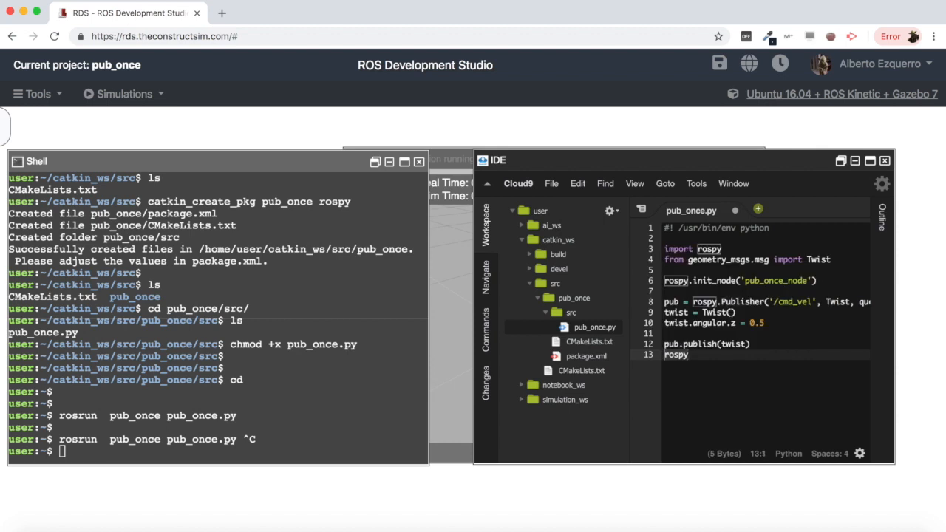
pyautogui.write('print')
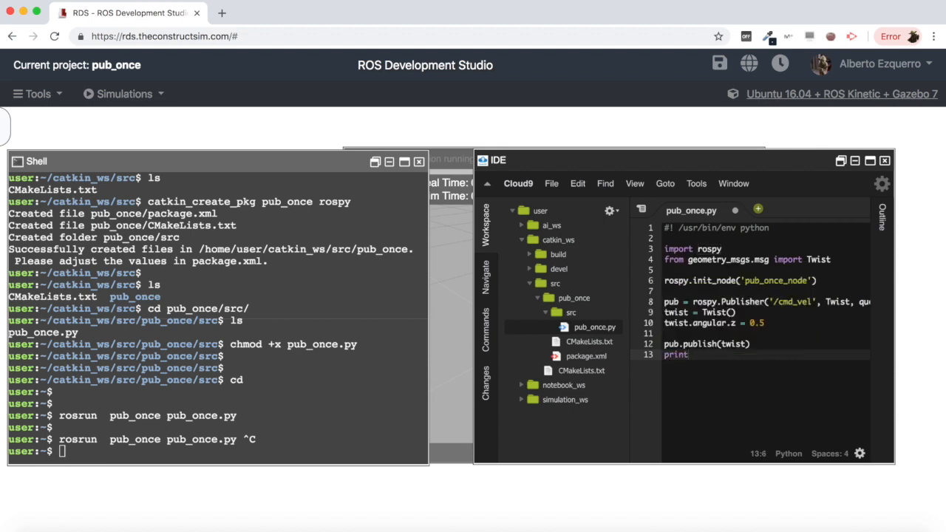
pyautogui.write('"')
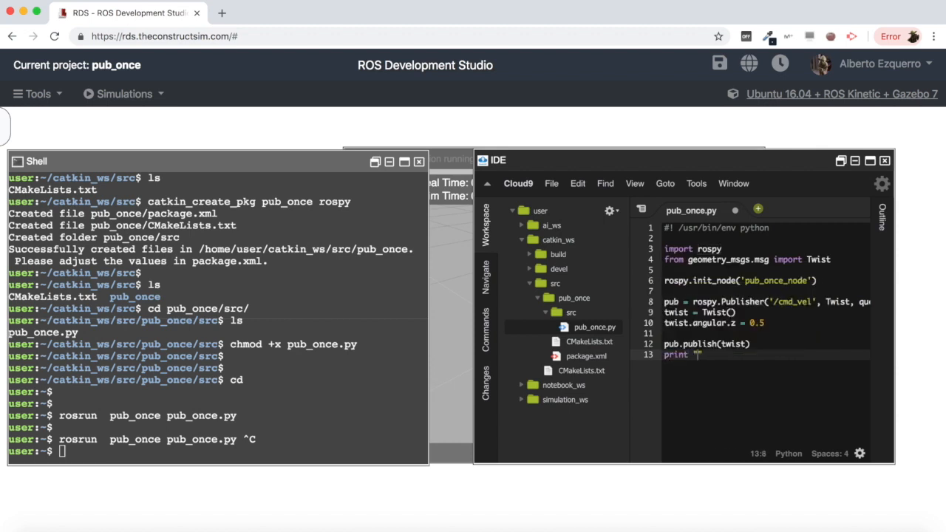
pyautogui.write('Messa')
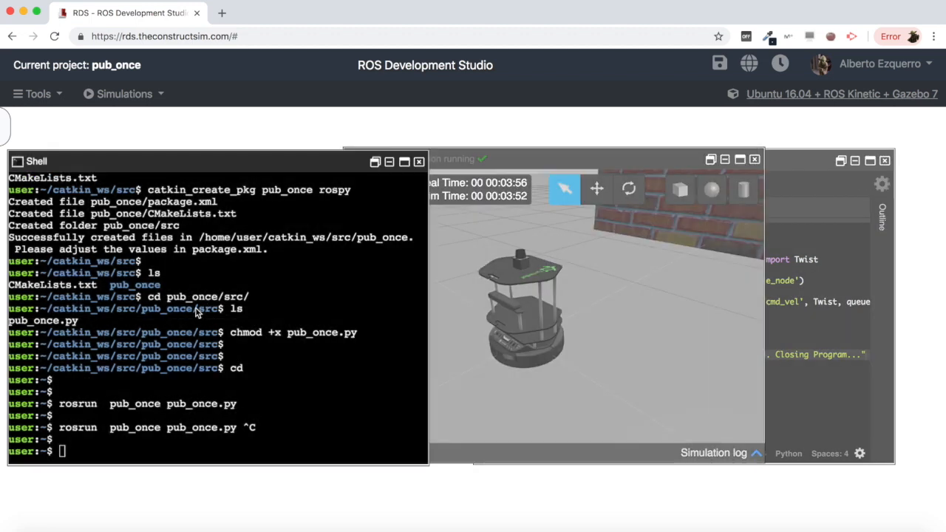
pyautogui.write('rosrun  pub_once pub_once.py')
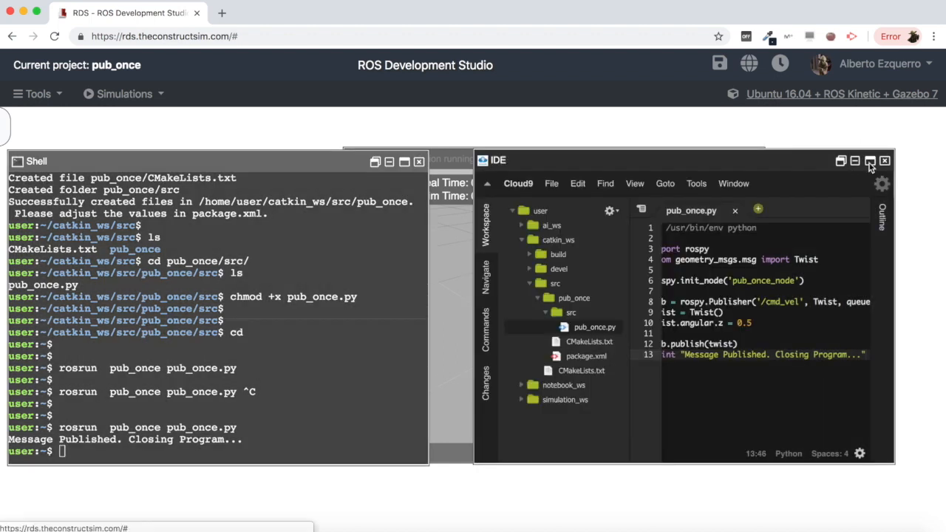
# Maximise the IDE window and place the cursor before the pub.publish(twist) line.
pyautogui.click(869, 161)
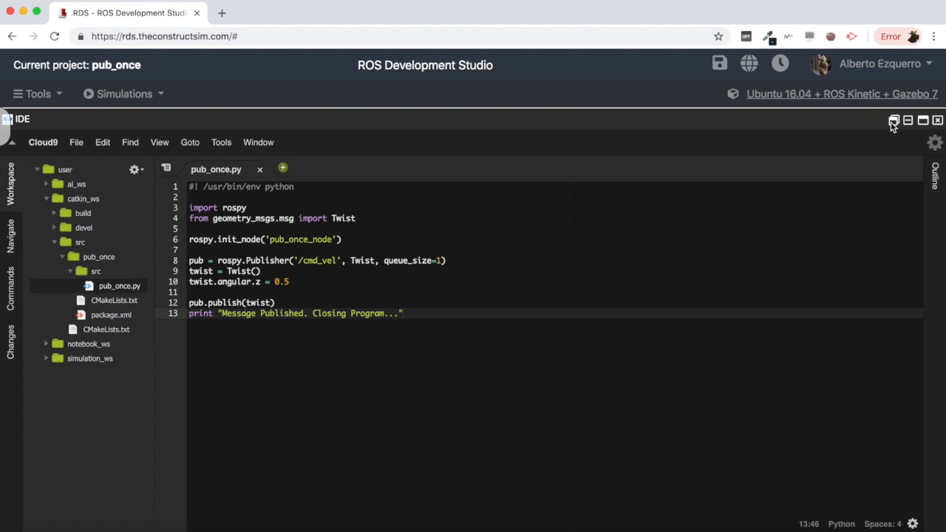
pyautogui.click(893, 119)
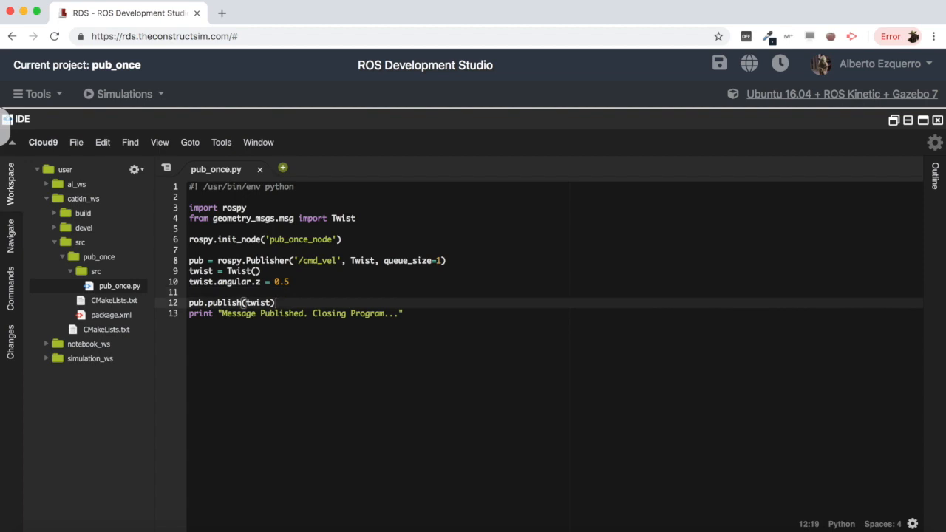
pyautogui.click(275, 301)
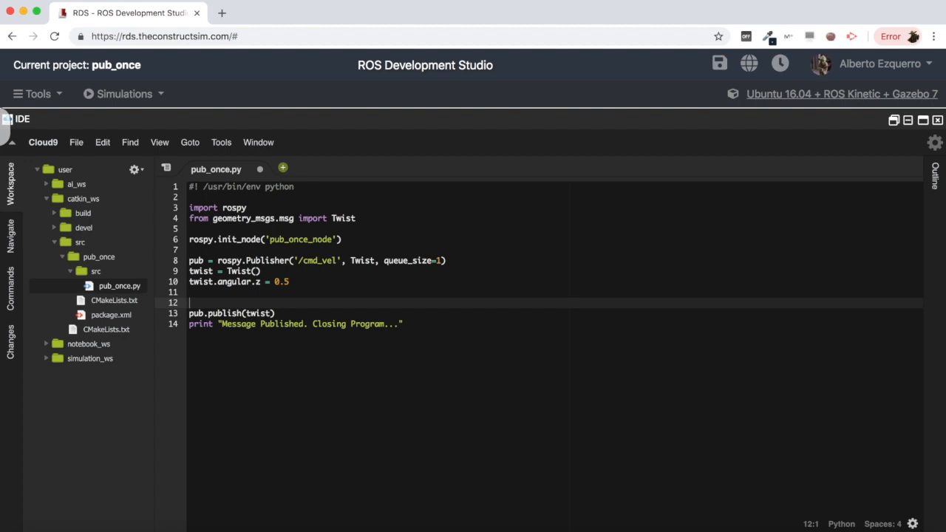
# Begin the while not ctrl_c: loop around the publish and print lines.
pyautogui.write('while not')
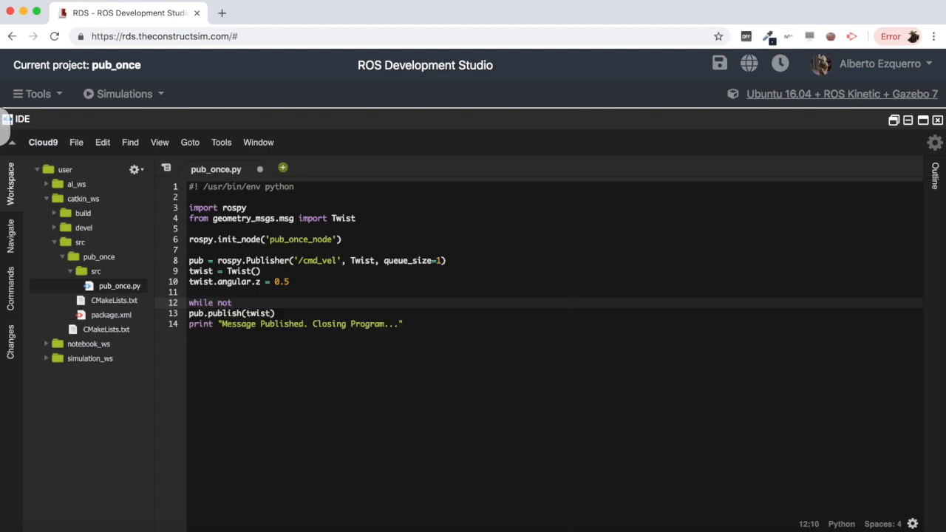
pyautogui.write('ctrl_c:')
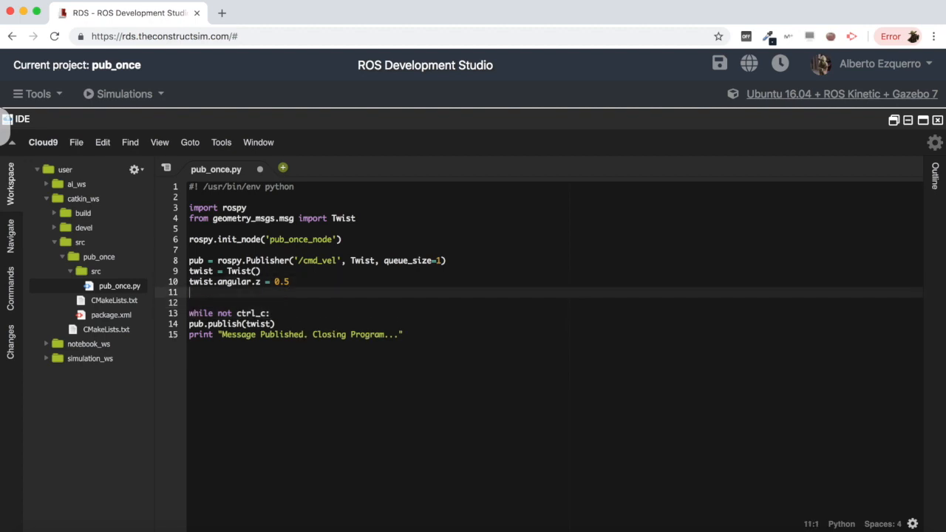
# Define rate = rsoyp.Rate(1) and ctrl_c = False above the loop.
pyautogui.write('rate = r')
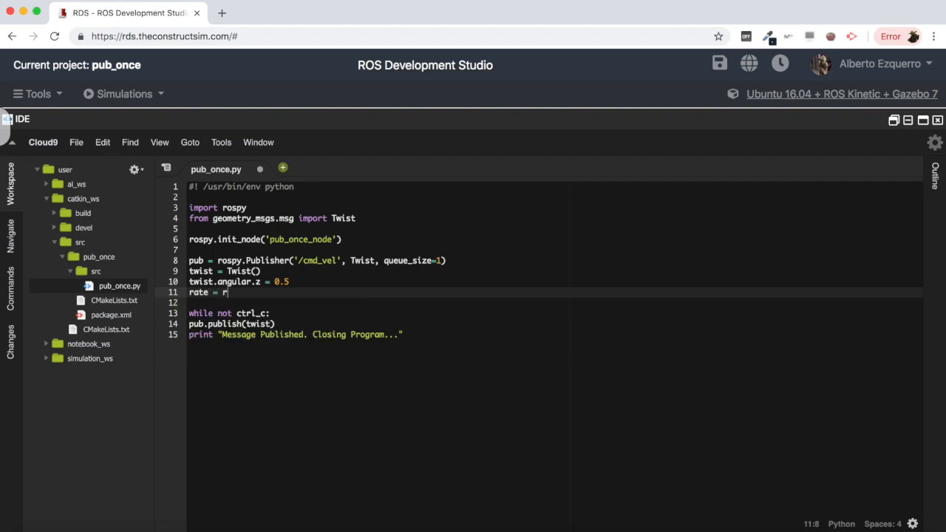
pyautogui.write('soyp.Rate')
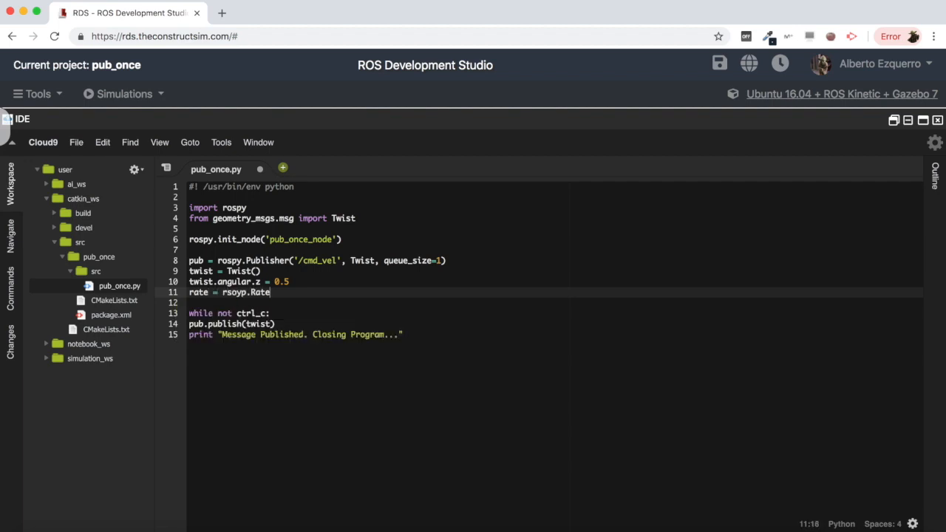
pyautogui.write('(1)')
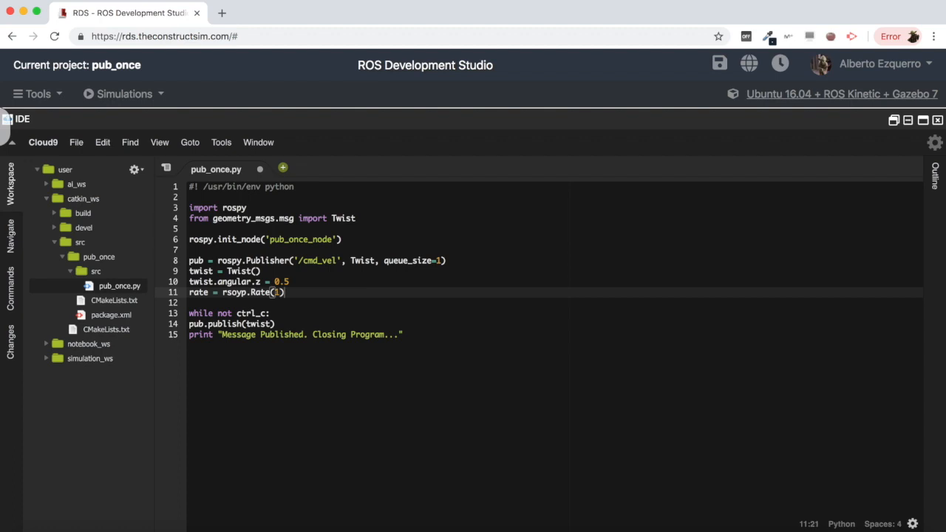
pyautogui.write('ctrl_c =')
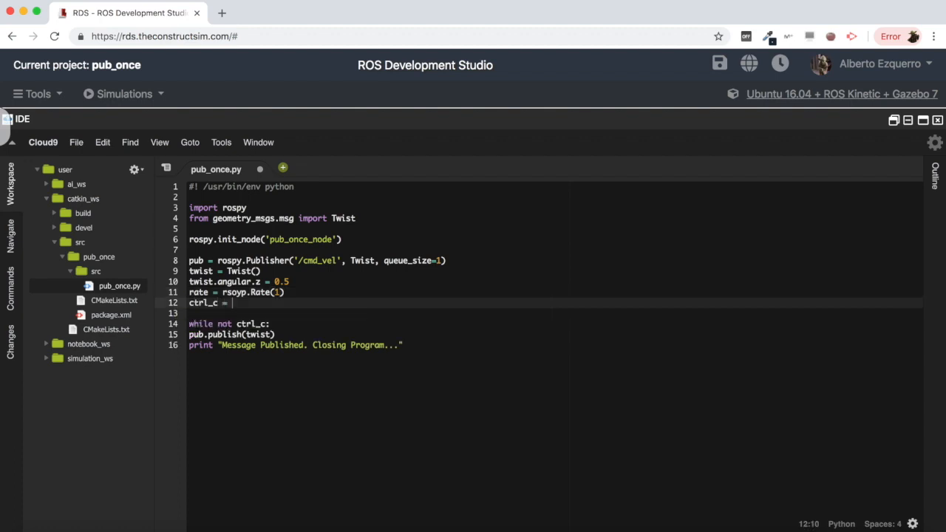
pyautogui.write('False')
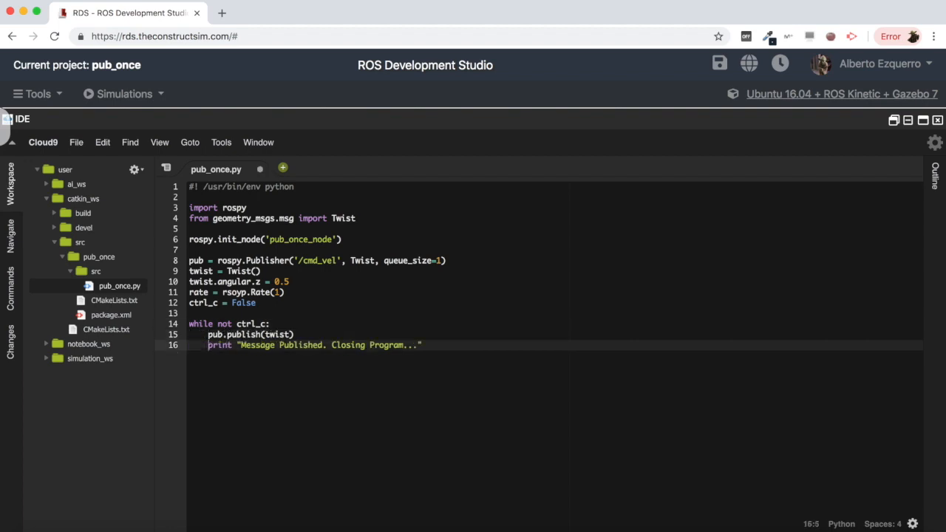
pyautogui.click(272, 323)
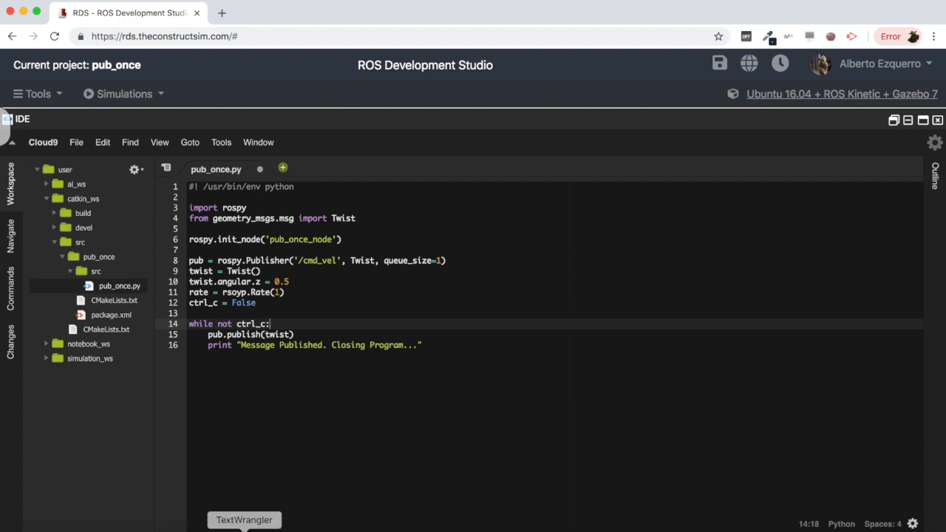
# Store connections = pub.get_num_connections() inside the while loop.
pyautogui.write('connections = p')
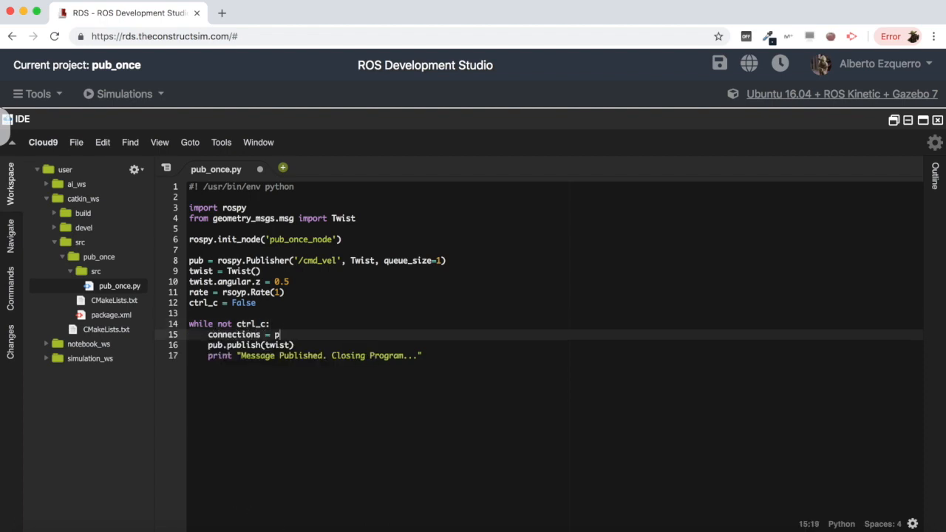
pyautogui.write('ub.get')
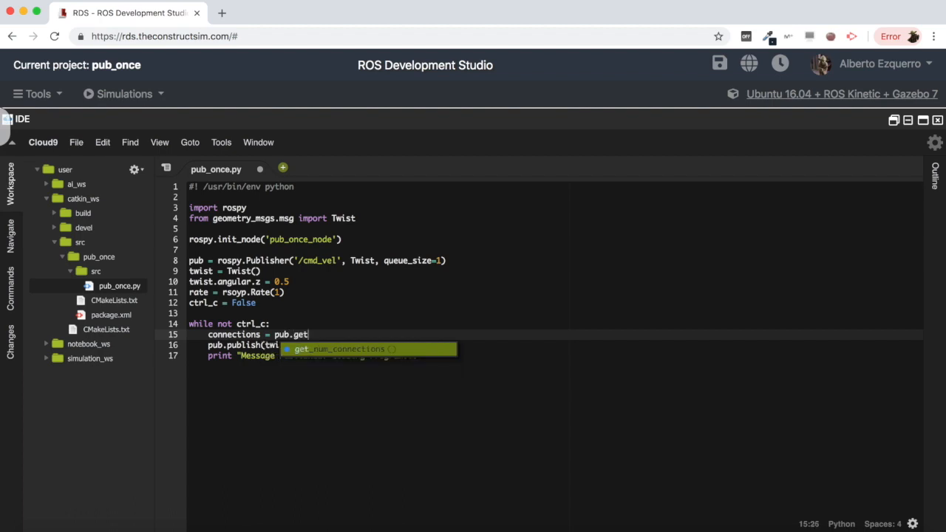
pyautogui.press('Tab')
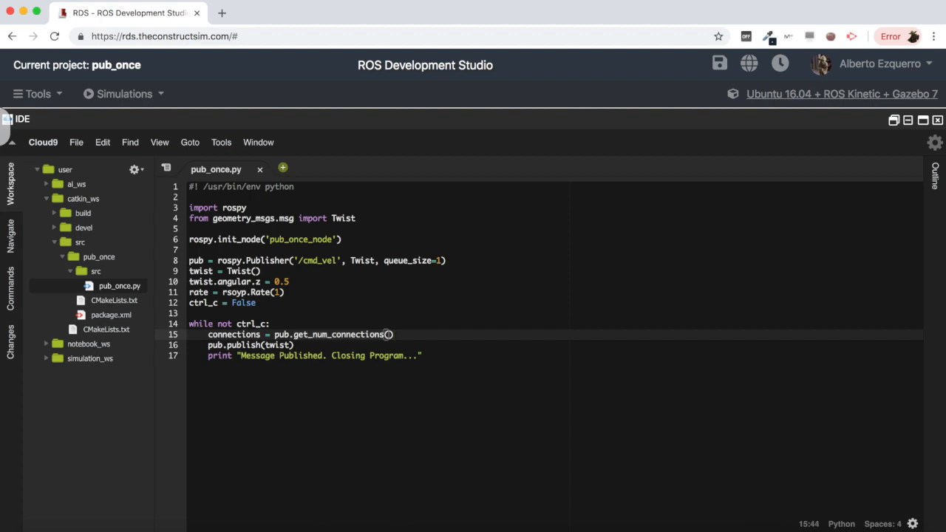
# Add 'if connections > 0:' so publish and print run only when connected.
pyautogui.write('if')
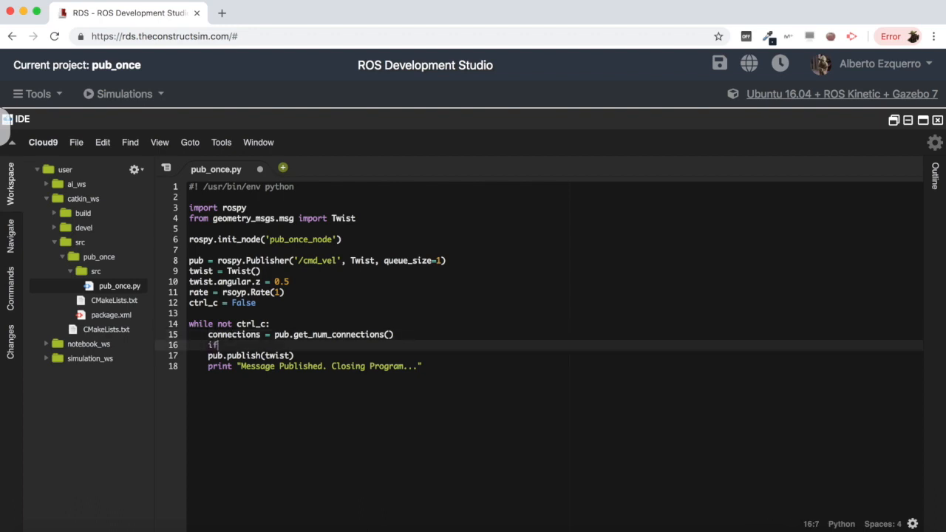
pyautogui.write('connections')
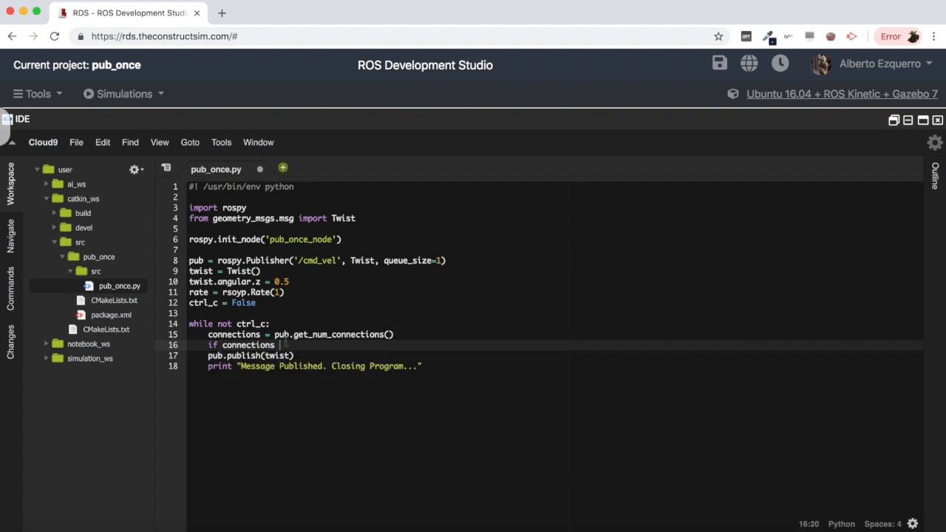
pyautogui.write('>')
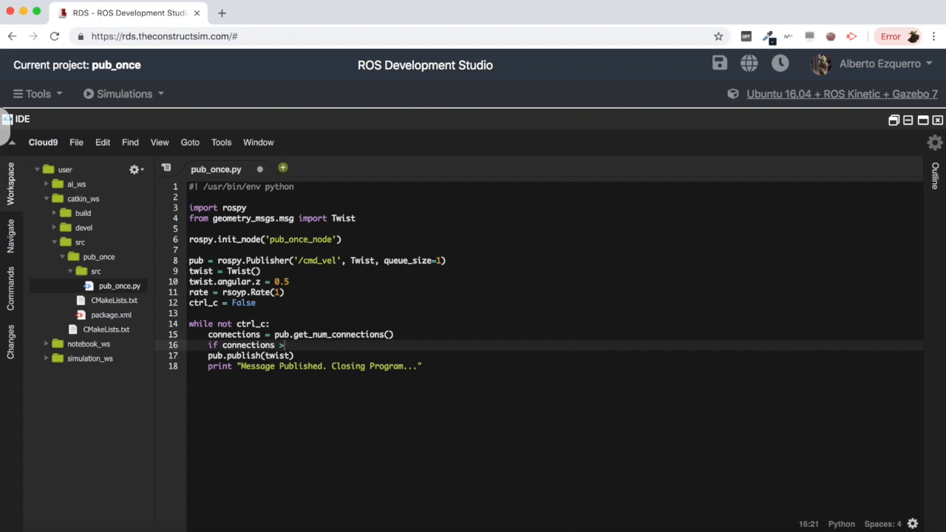
pyautogui.write('0:')
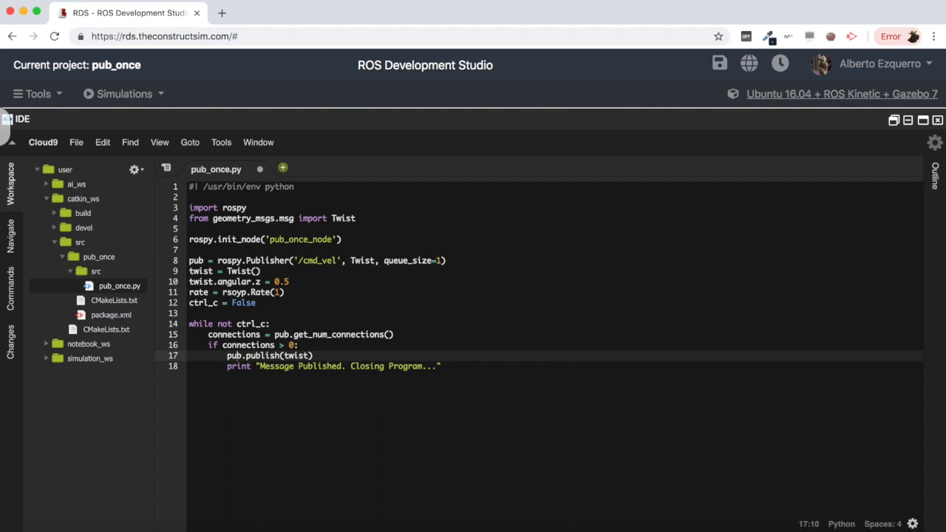
# Add an else branch below the print that calls rate.sleep().
pyautogui.click(227, 355)
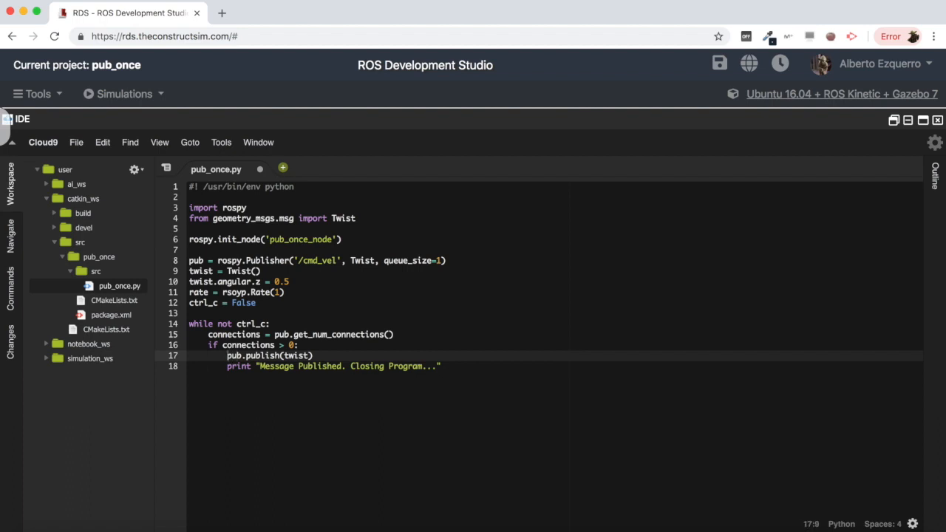
pyautogui.click(441, 367)
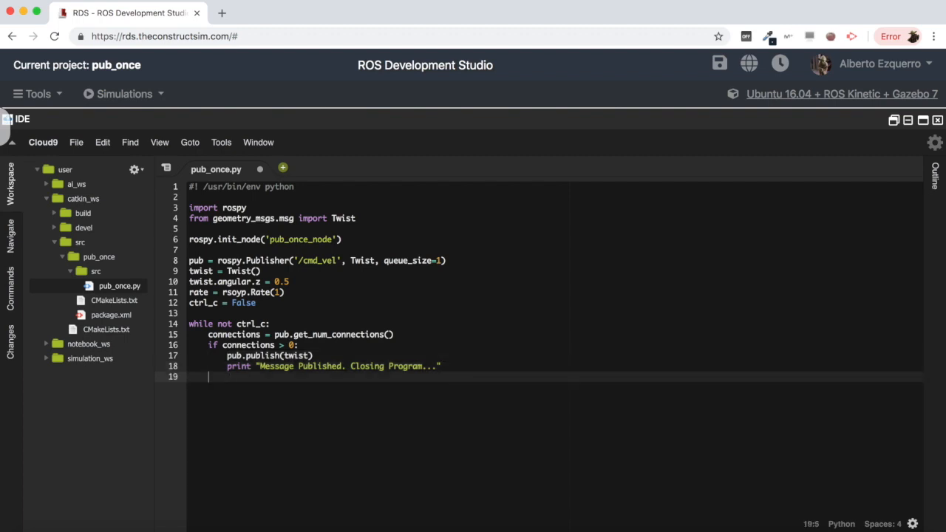
pyautogui.write('else')
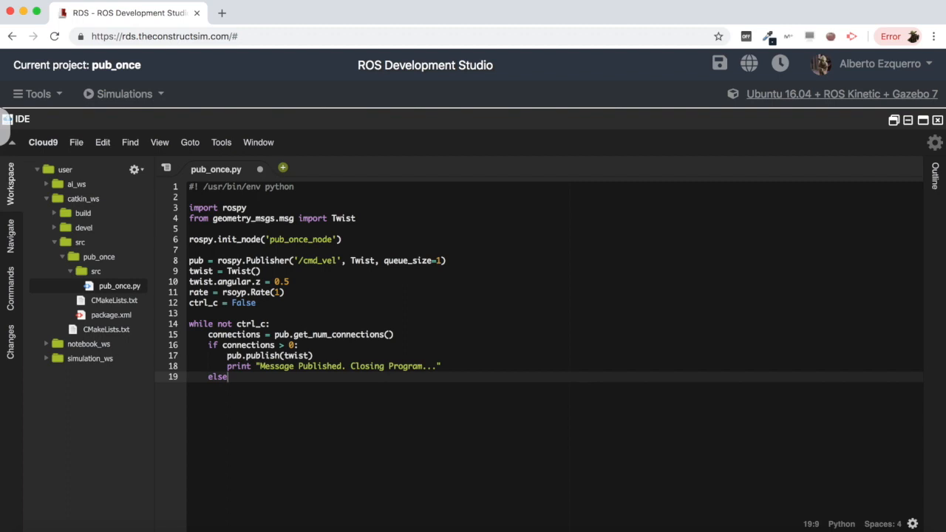
pyautogui.press('enter')
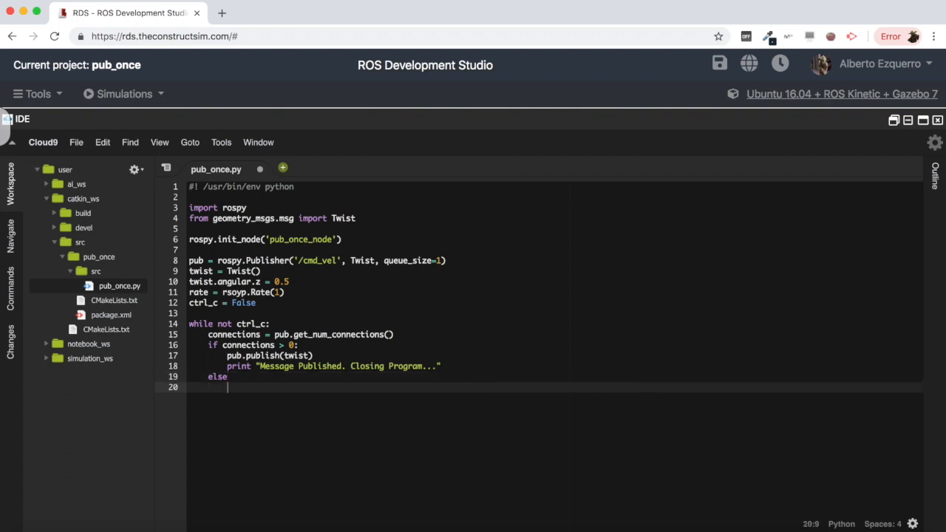
pyautogui.write('rate.sleep')
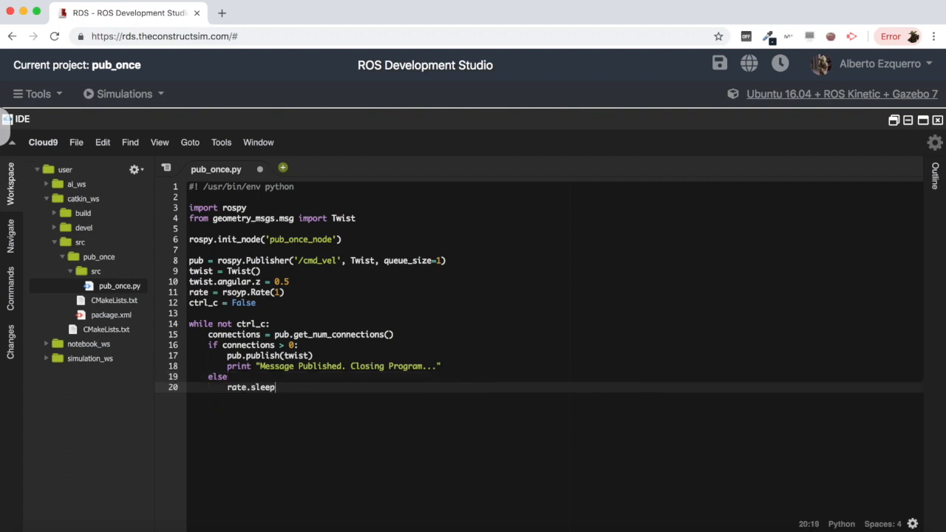
pyautogui.write('()')
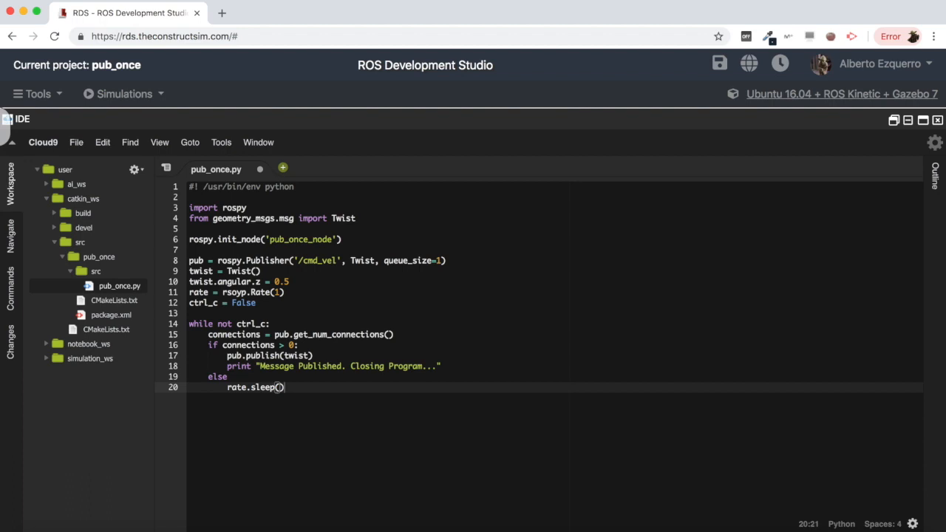
# Set ctrl_c = True right after pub.publish(twist) inside the if block.
pyautogui.click(189, 314)
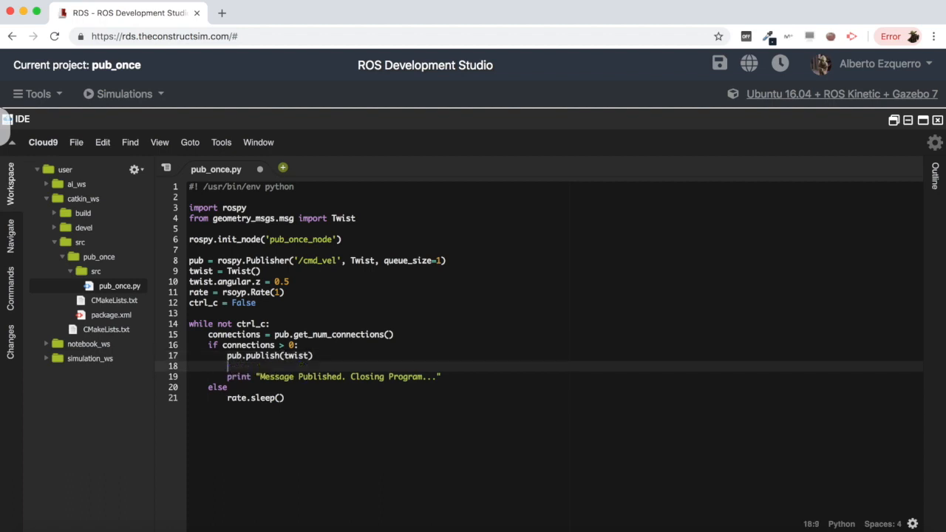
pyautogui.write('ctrl_c =')
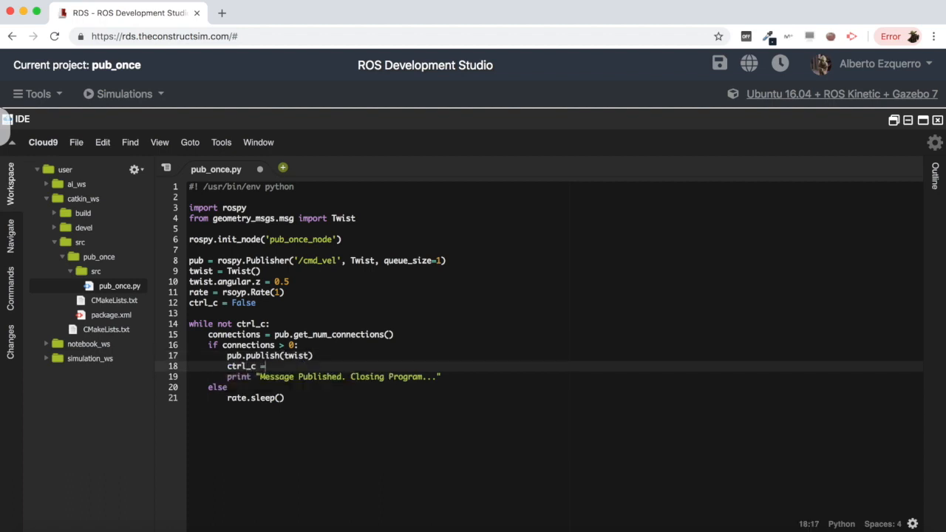
pyautogui.write('True')
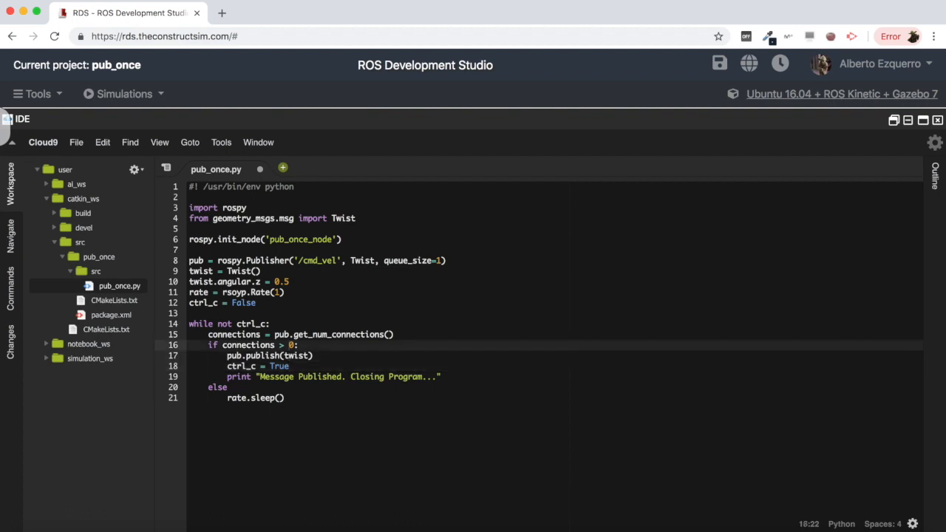
# Review the if condition, print and else lines before returning to the Shell.
pyautogui.click(296, 334)
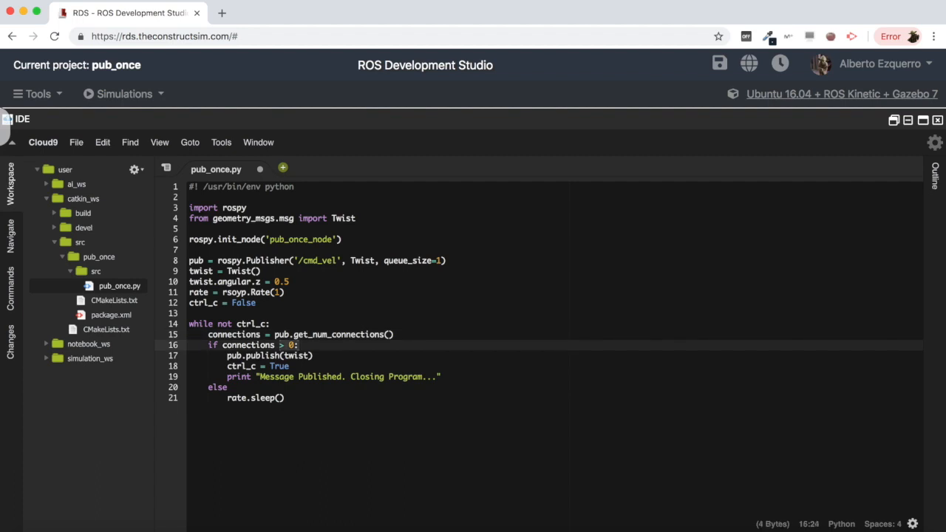
pyautogui.click(269, 354)
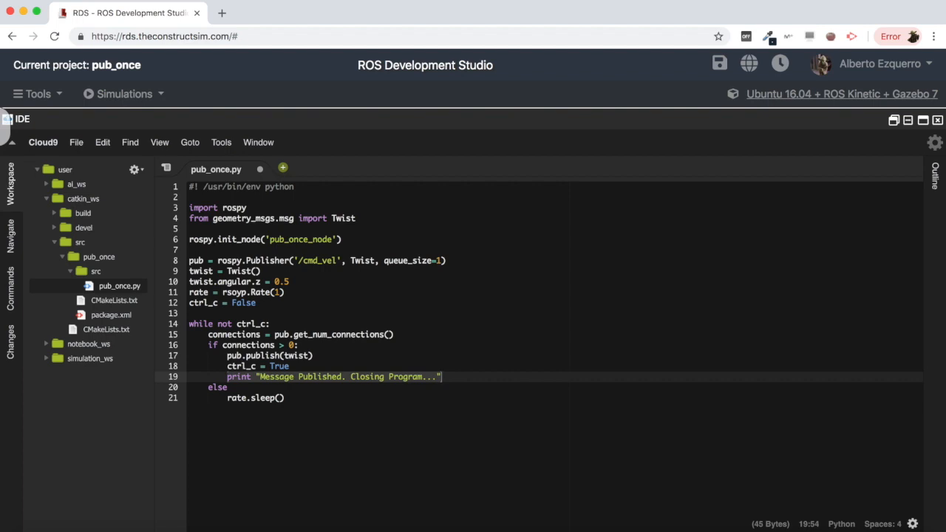
pyautogui.click(229, 387)
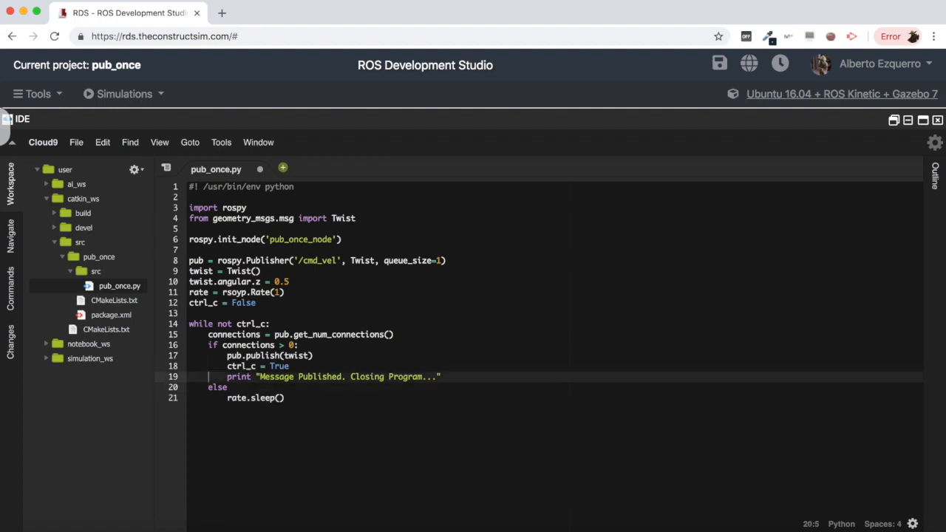
pyautogui.click(210, 324)
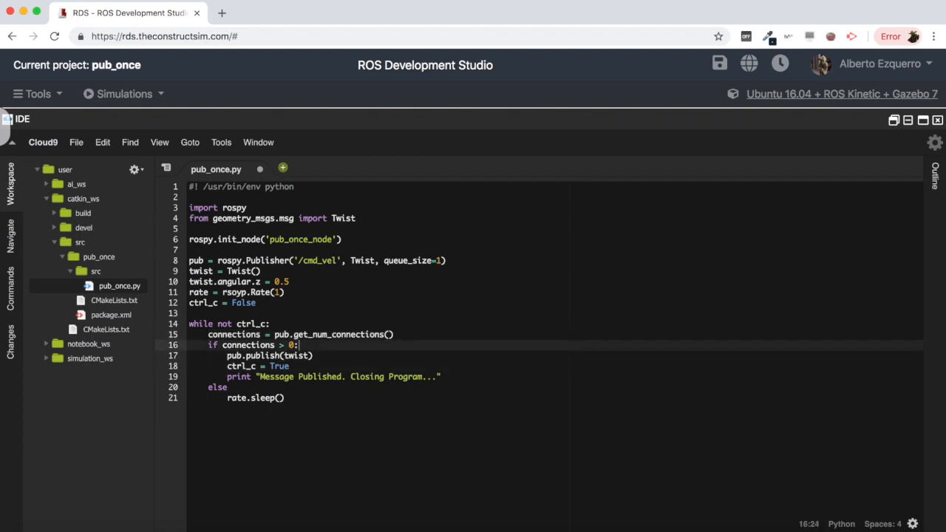
pyautogui.click(393, 334)
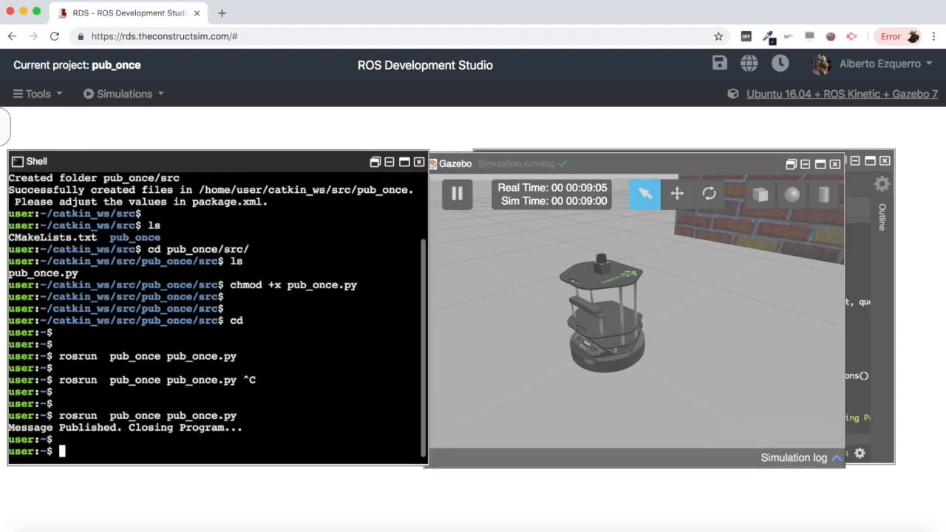
# Run rosrun pub_once pub_once.py, hit the SyntaxError, and add the missing ':' after else.
pyautogui.write('rosrun  pub_once pub_once.py')
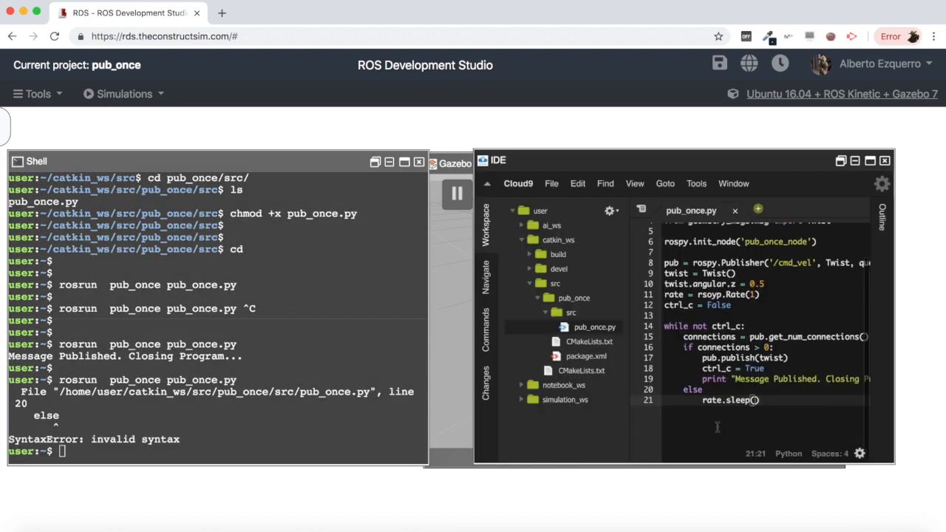
pyautogui.click(692, 391)
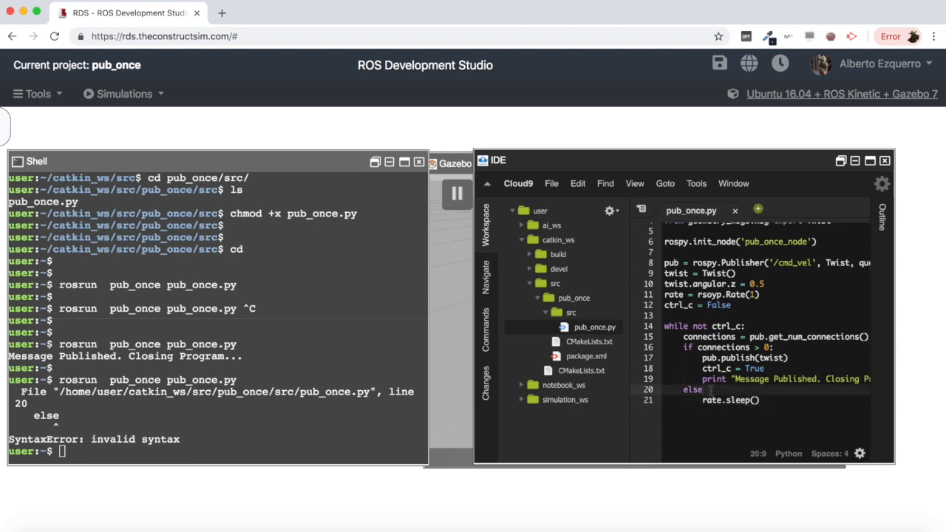
pyautogui.write(':')
pyautogui.click(217, 451)
pyautogui.write('rosrun  pub_once pub_once.py')
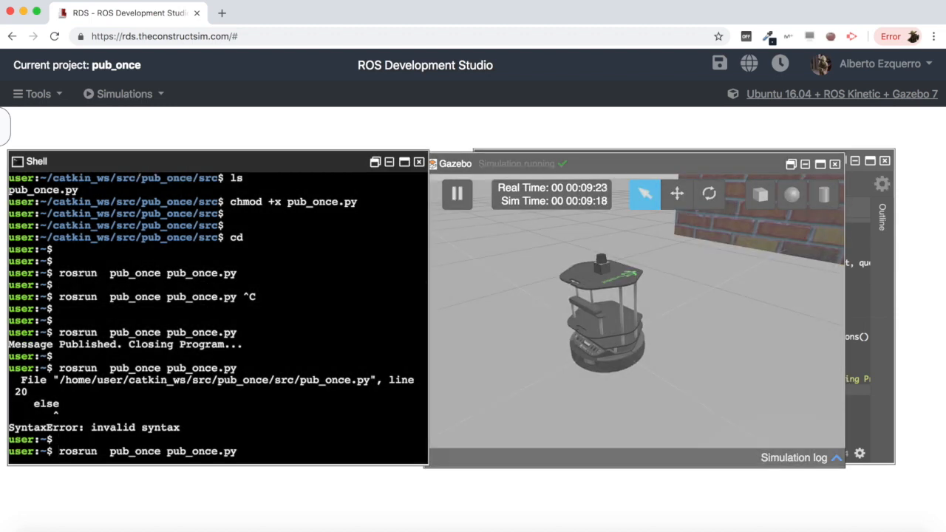
# Rerun rosrun pub_once pub_once.py, which now fails with NameError for 'rsoyp'.
pyautogui.press('Return')
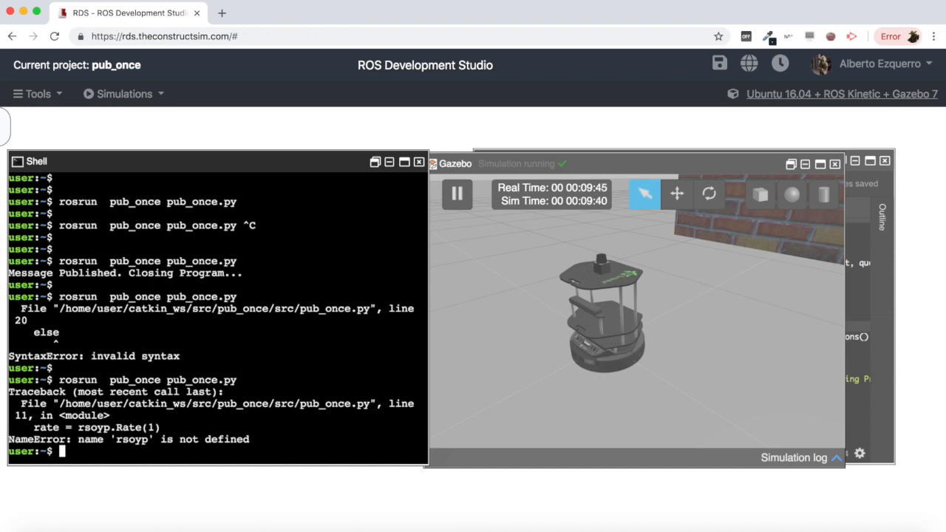
pyautogui.write('rosrun  pub_once pub_once.py')
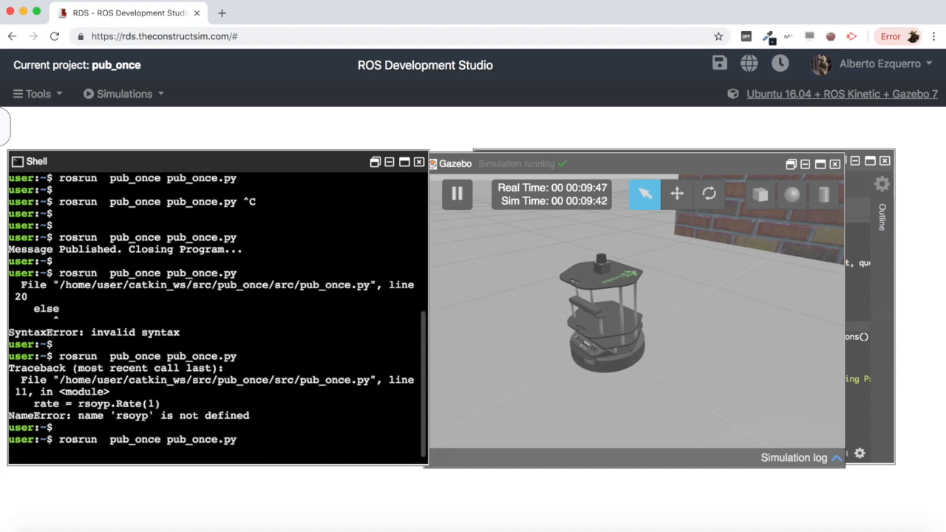